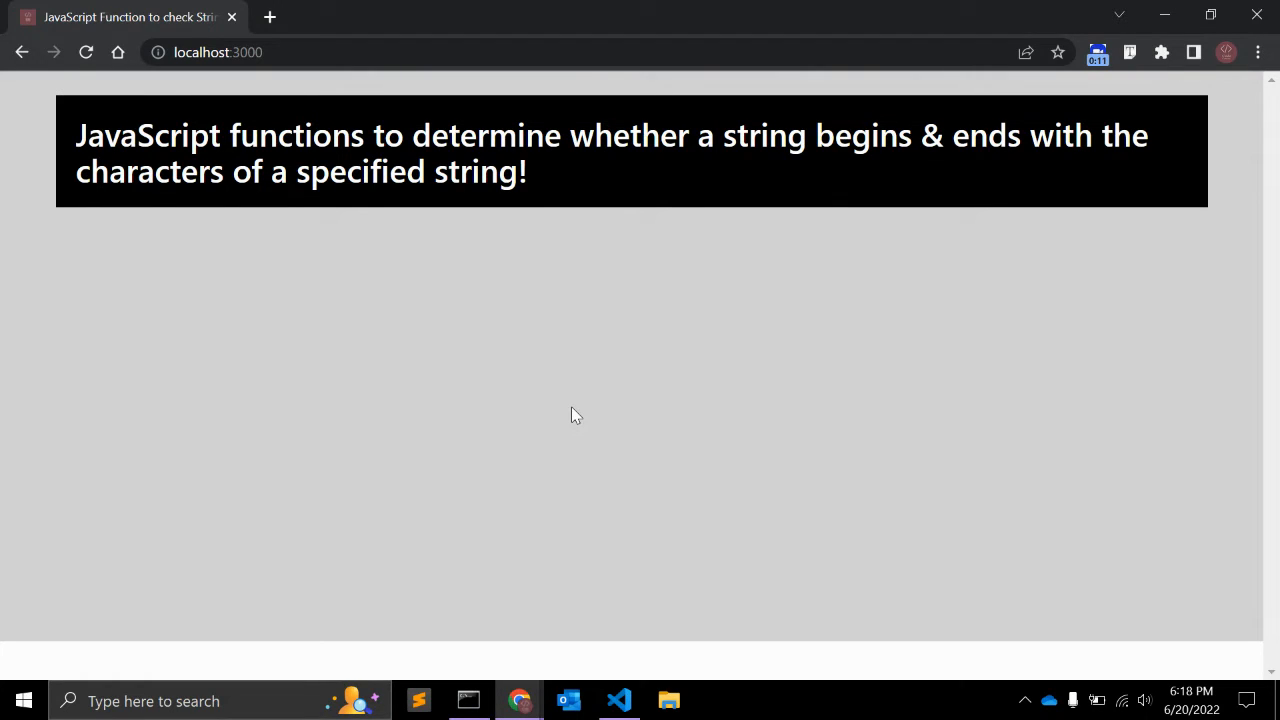
{"action": "mouse_move", "coordinate": [617, 693]}
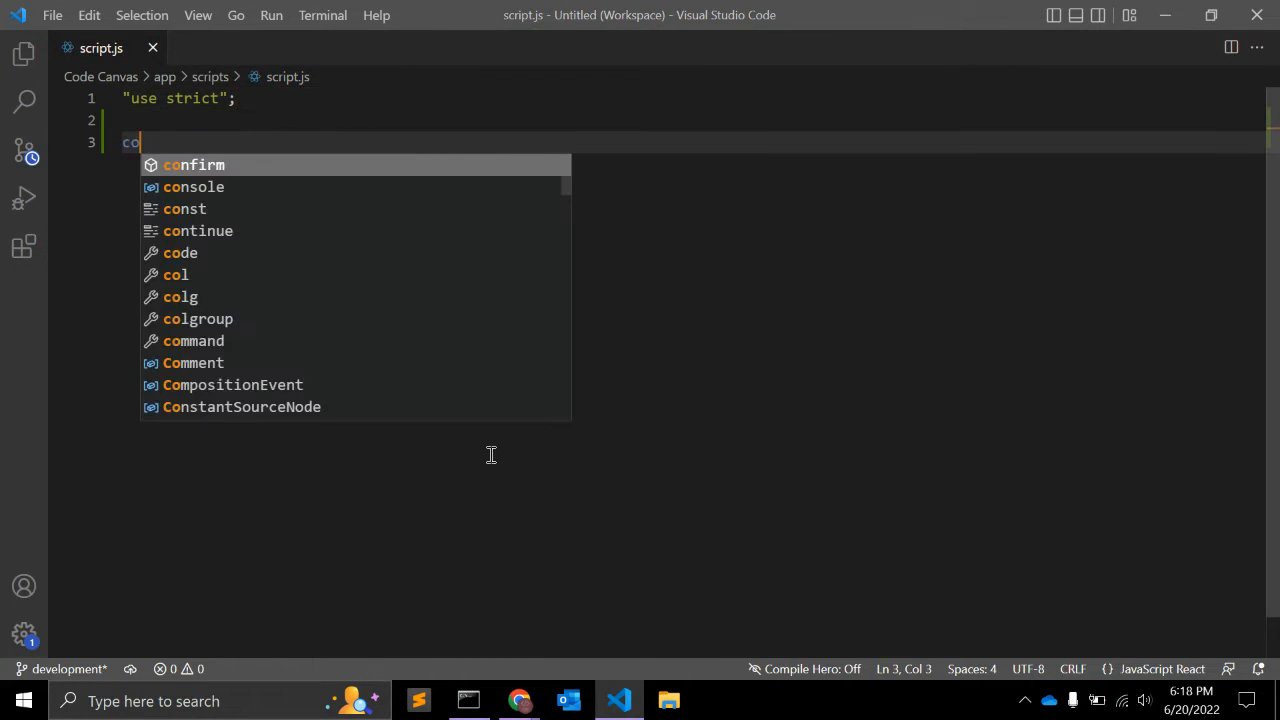
Type const str = "Hey how are you? you can use it anywhere" on line 3.
{"action": "type", "text": "nst str ="}
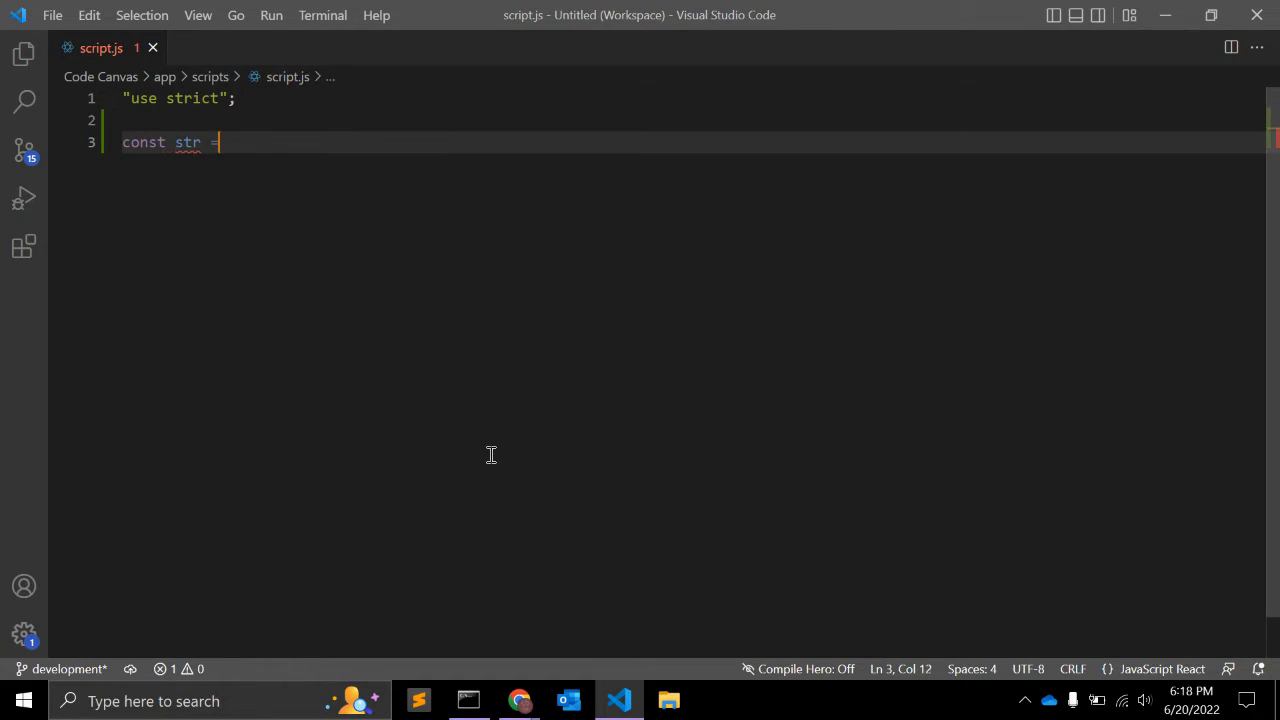
{"action": "type", "text": "= \"\""}
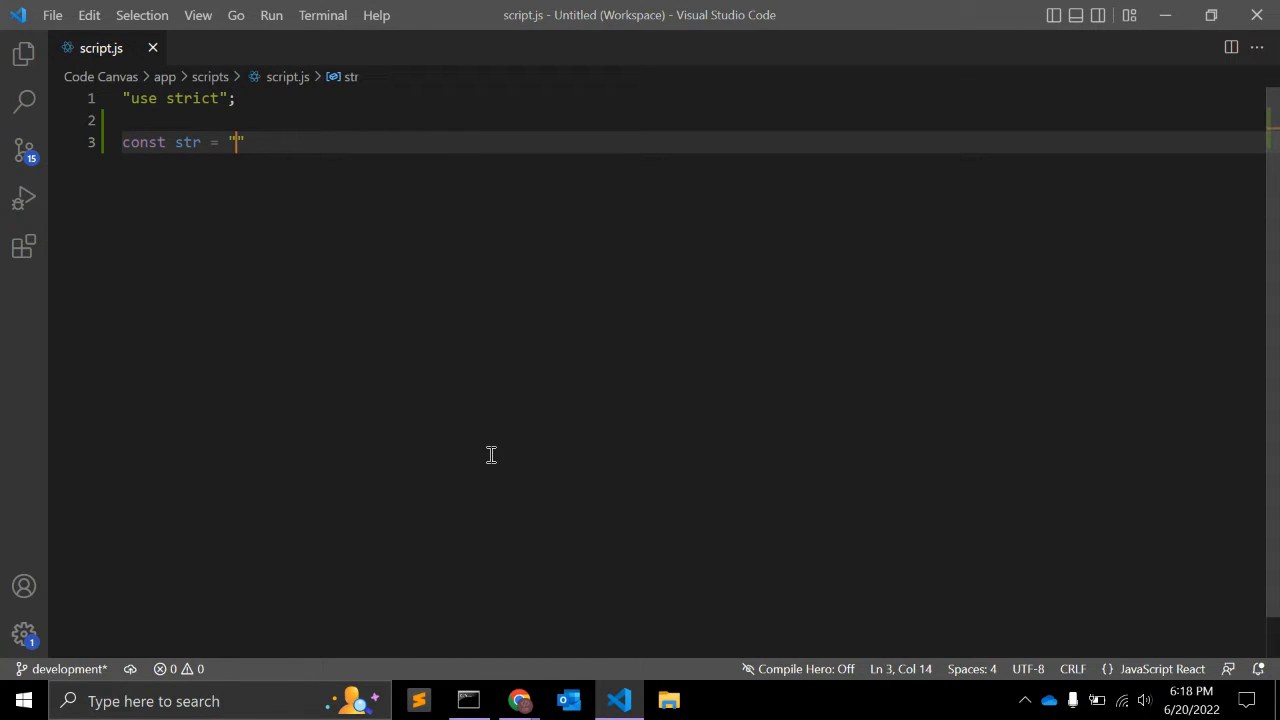
{"action": "type", "text": "H"}
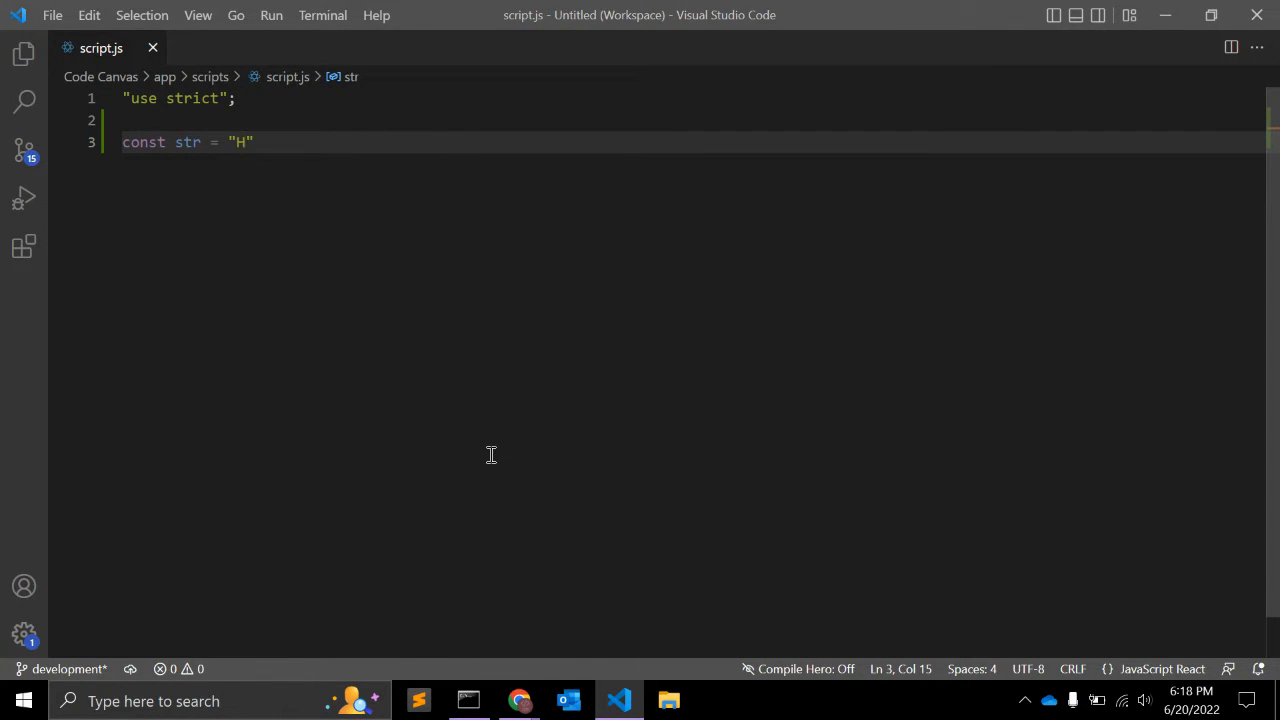
{"action": "type", "text": "ey how are you?"}
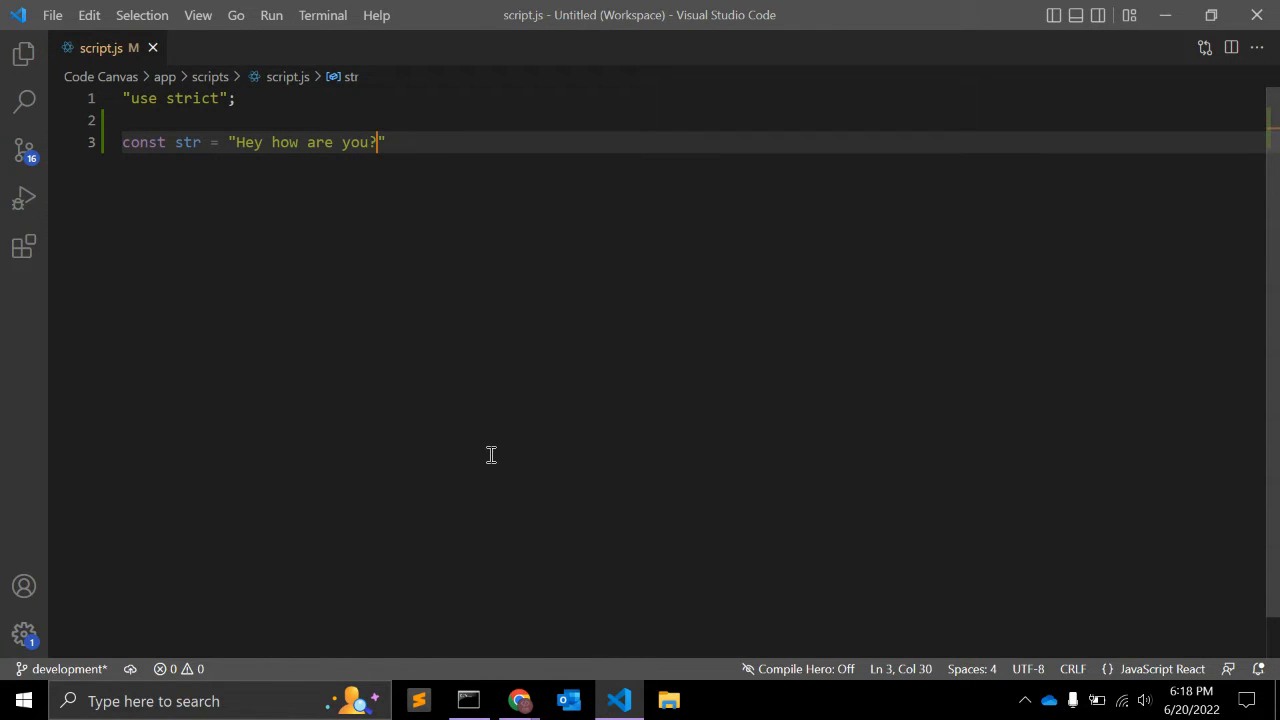
{"action": "type", "text": "you can use"}
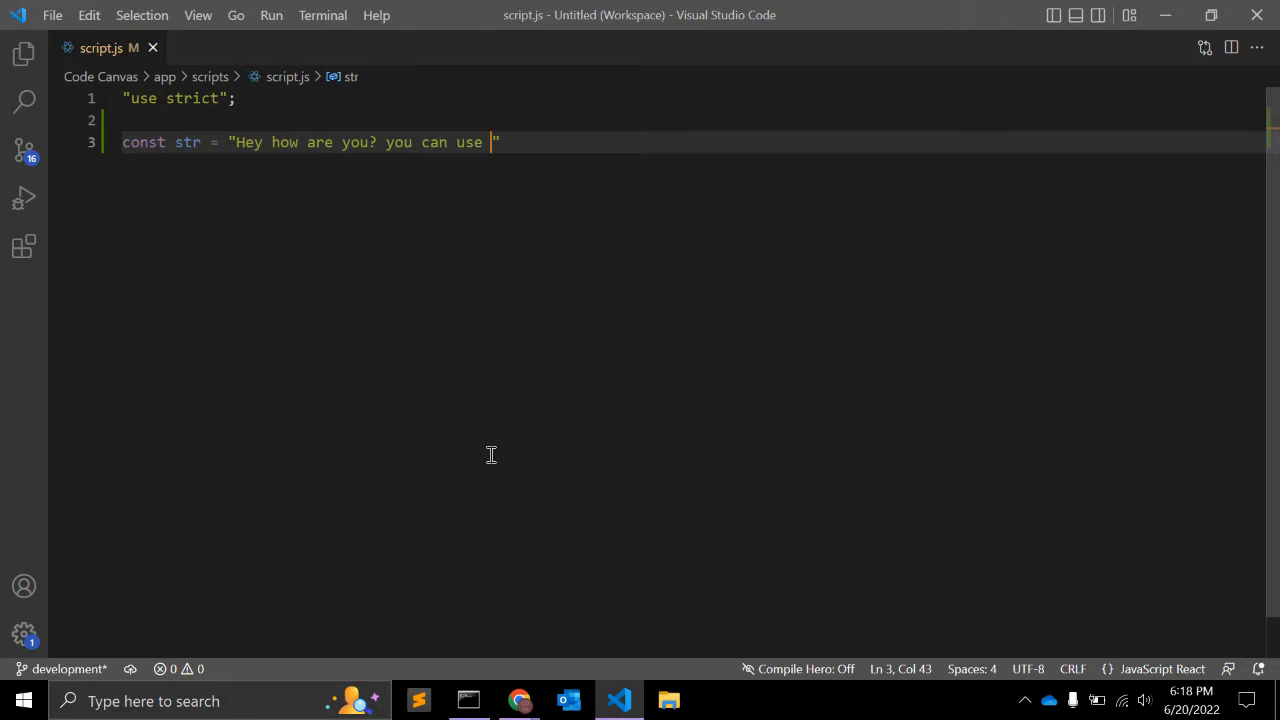
{"action": "type", "text": "it anywhere"}
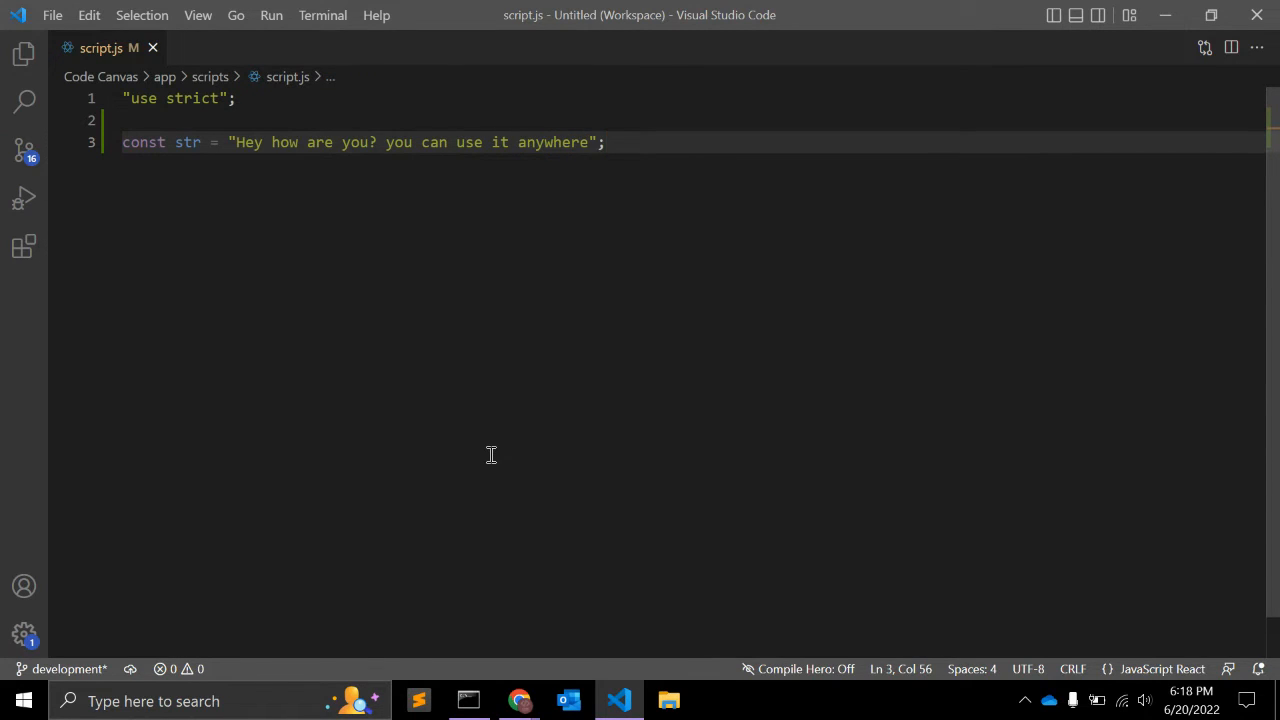
{"action": "key", "text": "Enter"}
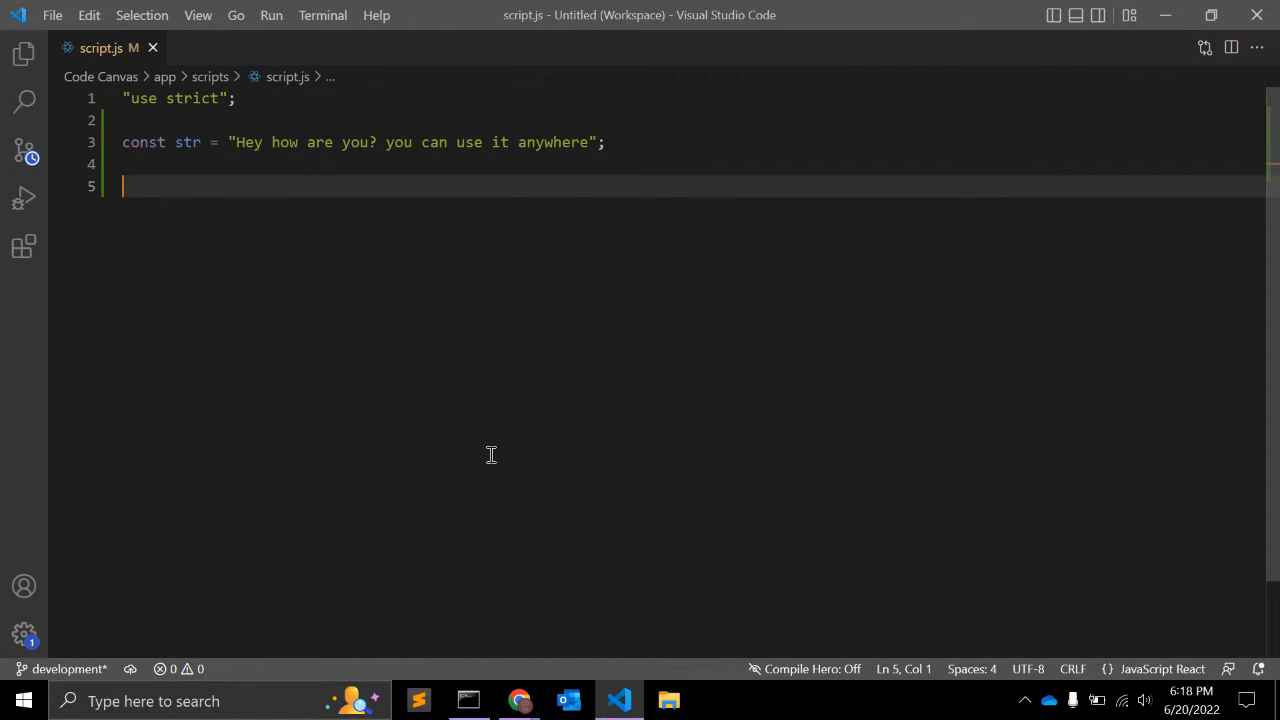
Log str.startsWith("Hey") on line 5 and check the result in Chrome DevTools.
{"action": "type", "text": "console"}
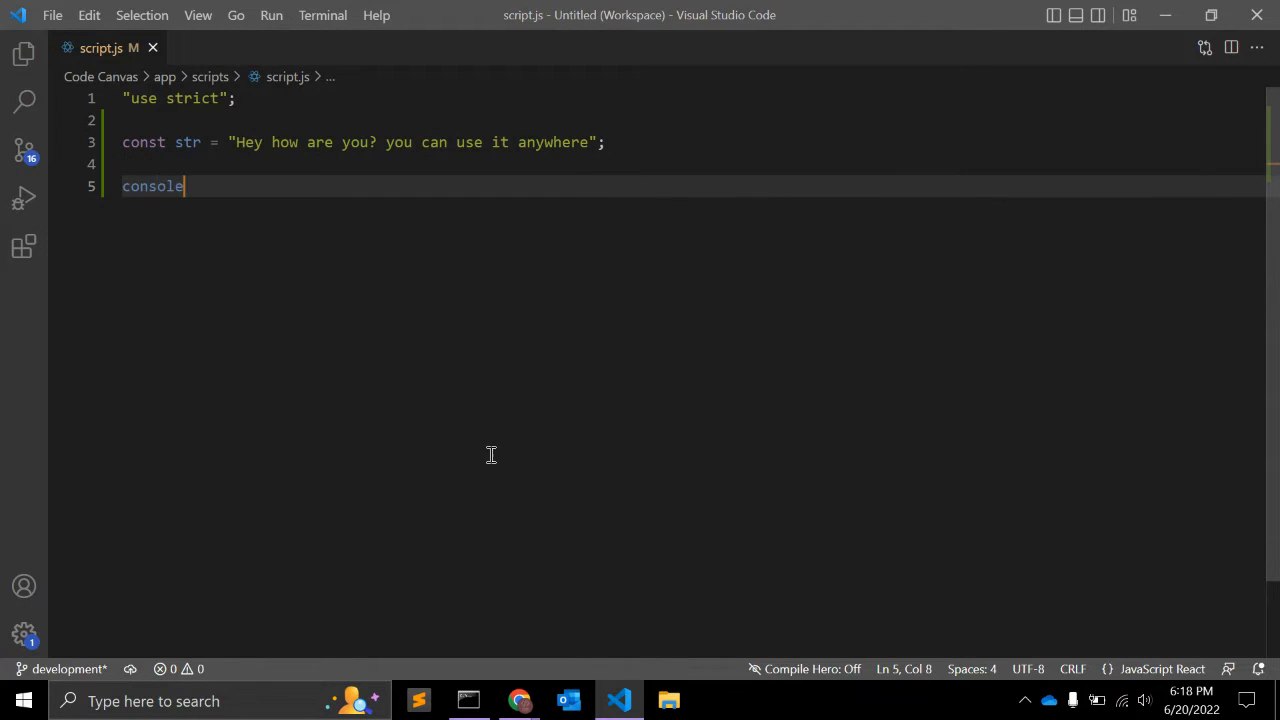
{"action": "type", "text": ".log()"}
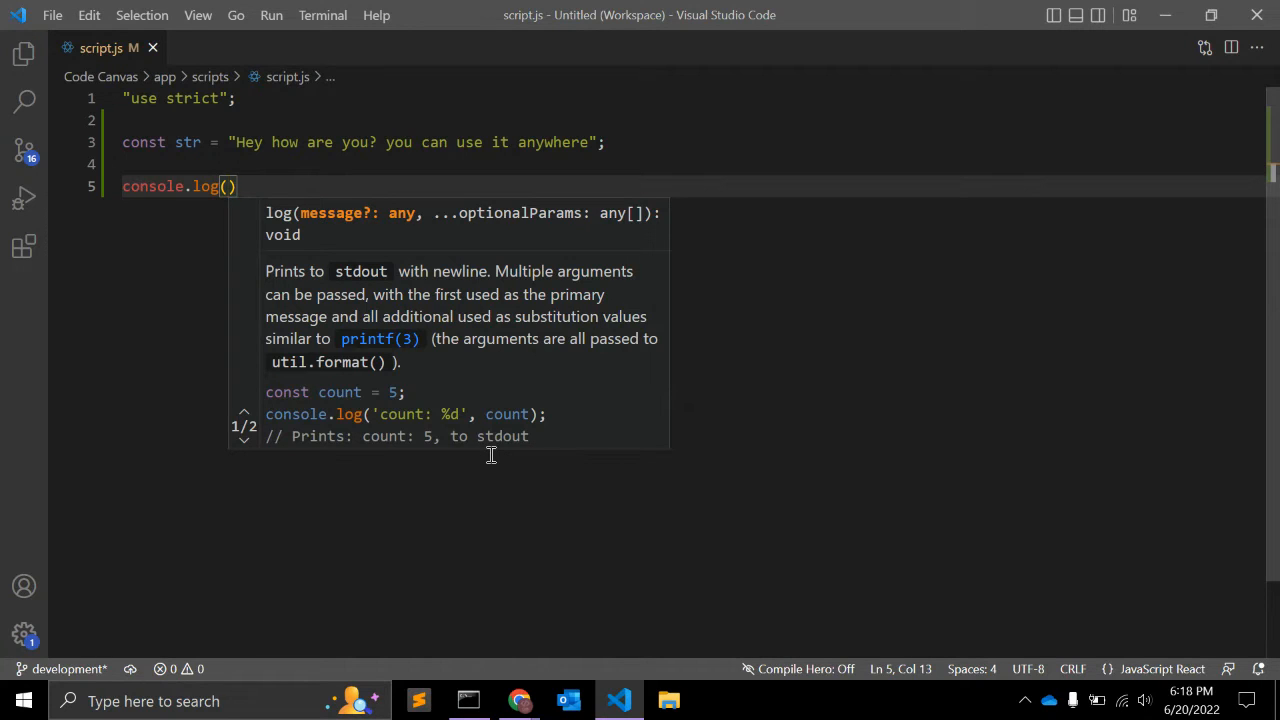
{"action": "type", "text": "str."}
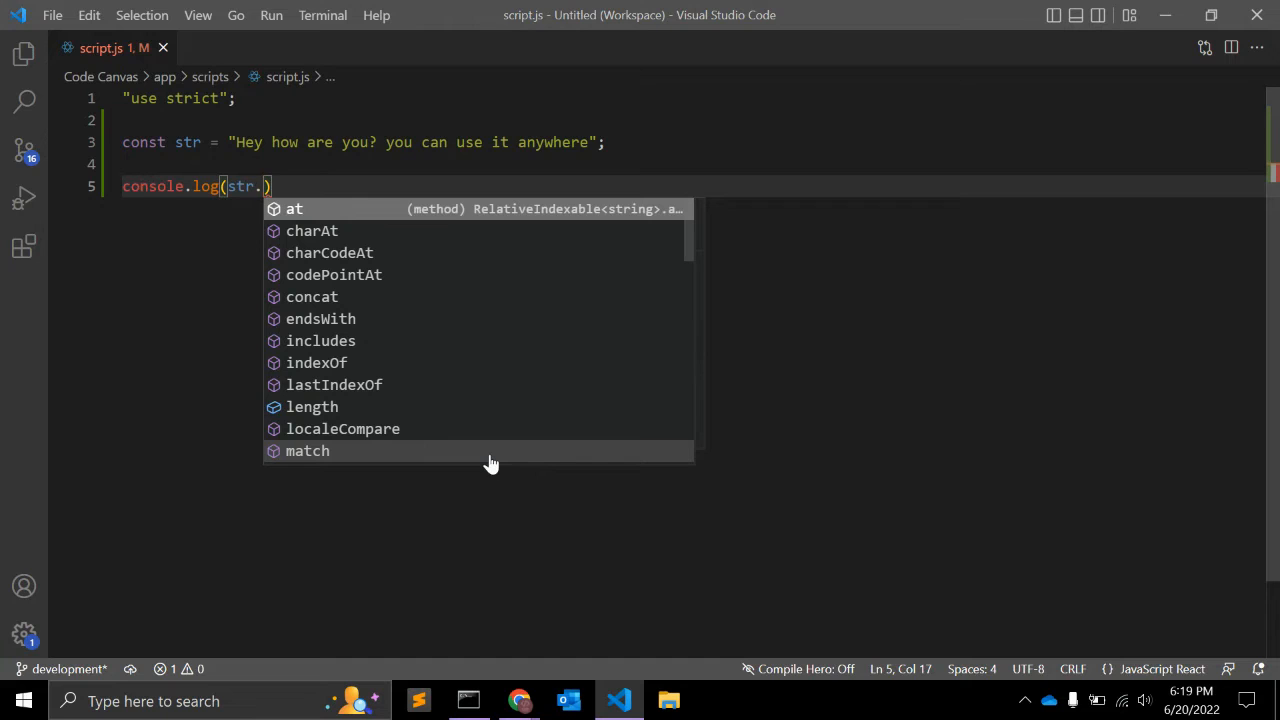
{"action": "key", "text": "Down"}
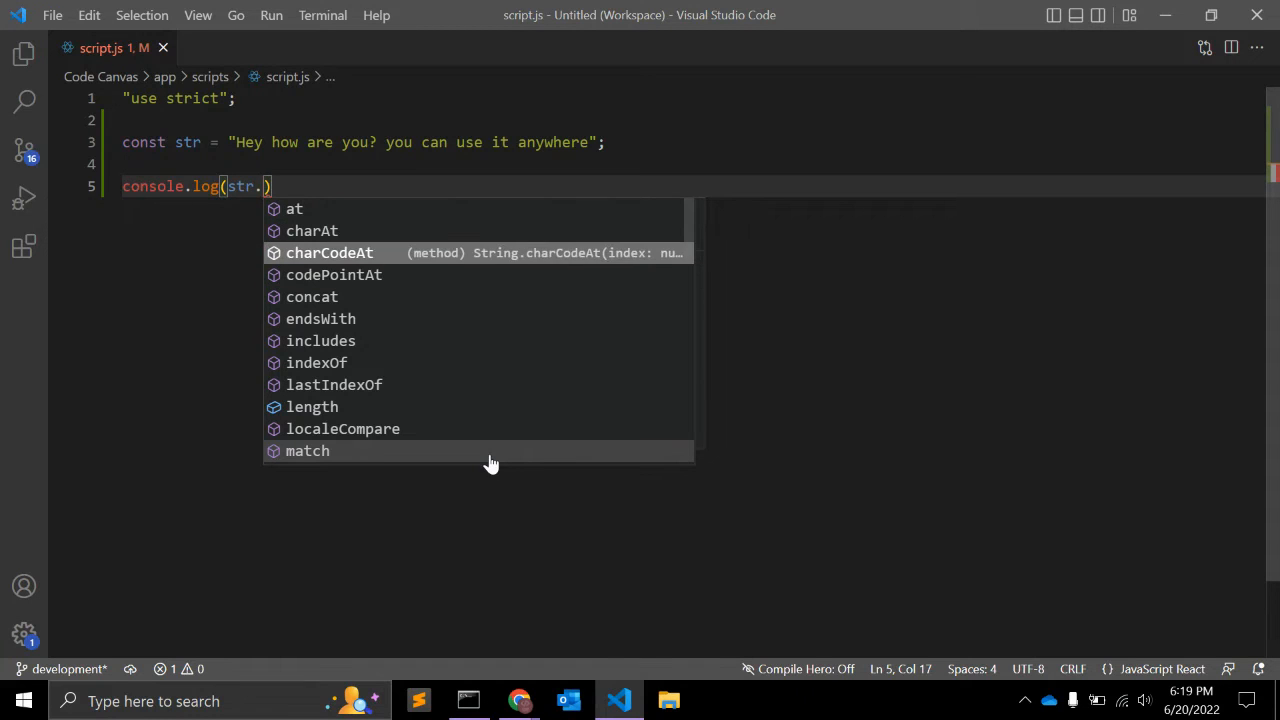
{"action": "type", "text": "startsWith("}
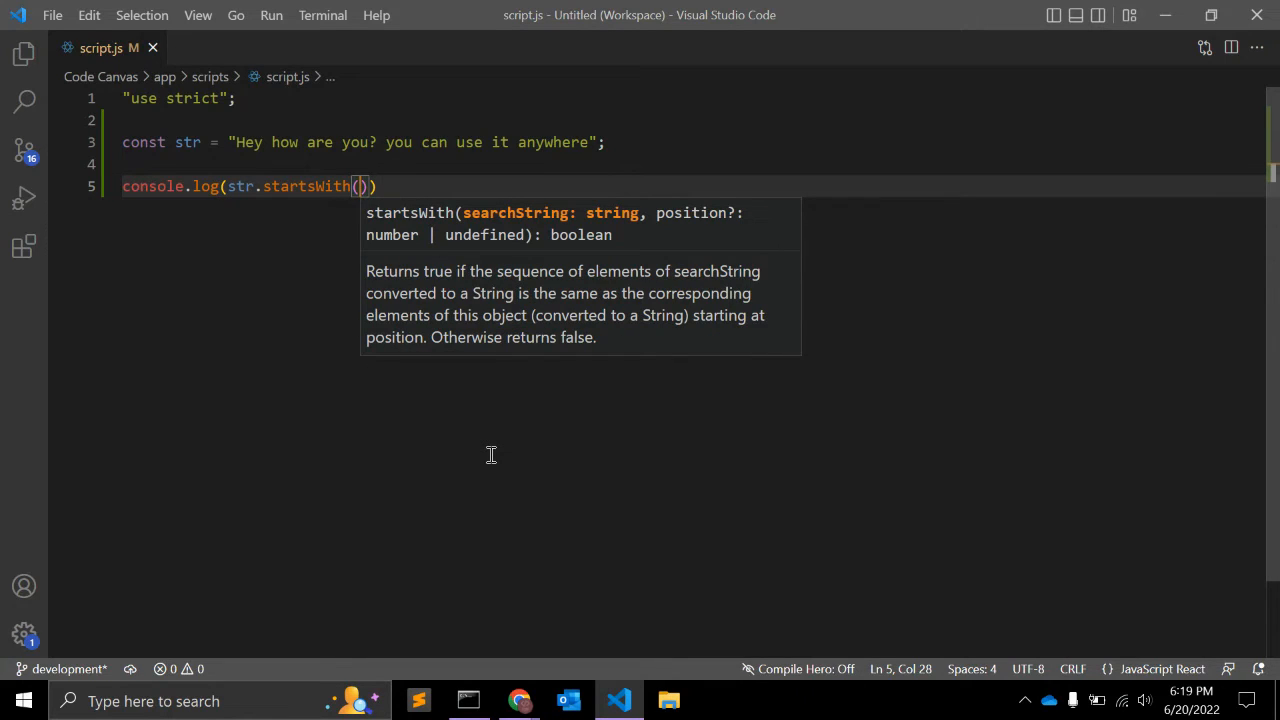
{"action": "type", "text": "\""}
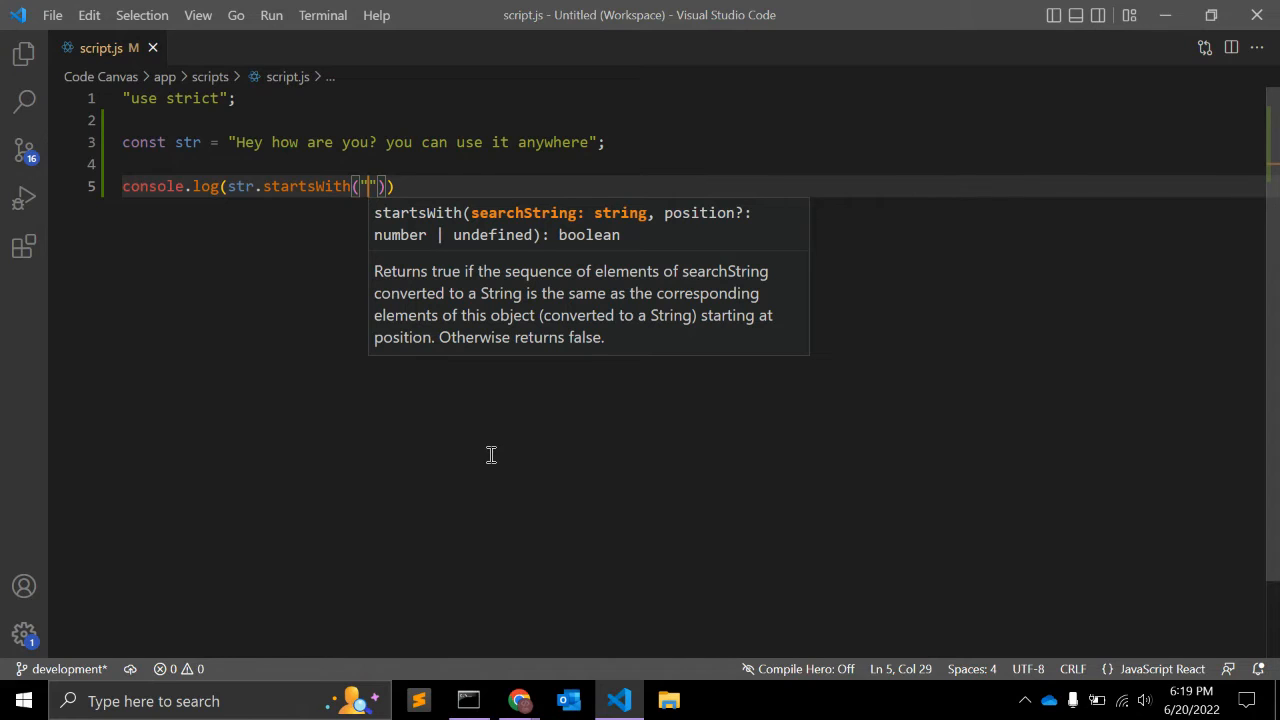
{"action": "type", "text": "Hey"}
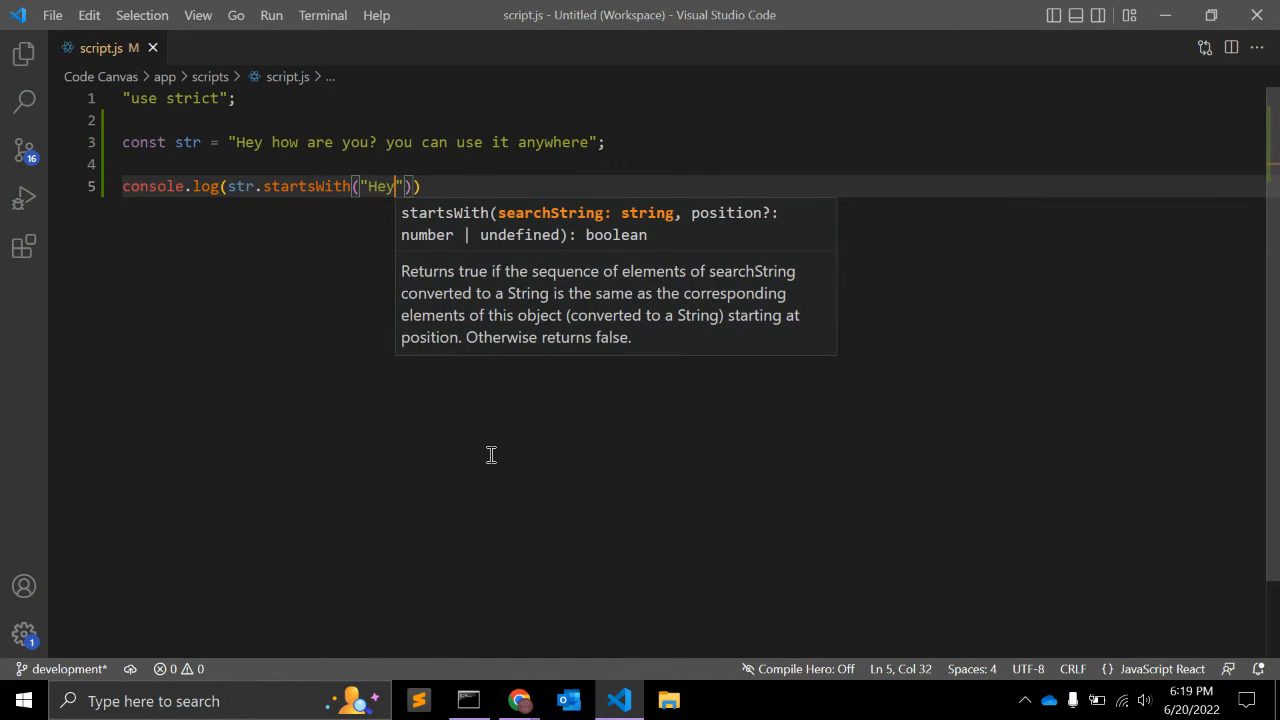
{"action": "type", "text": ","}
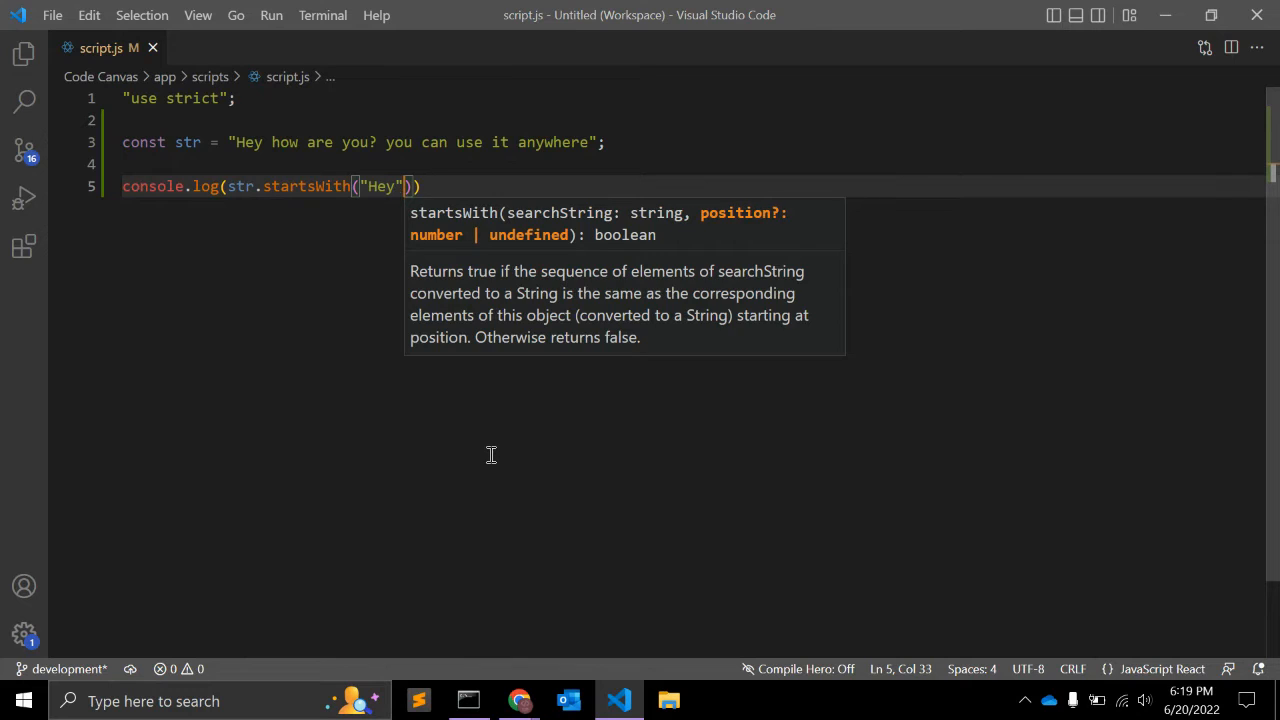
{"action": "type", "text": ");"}
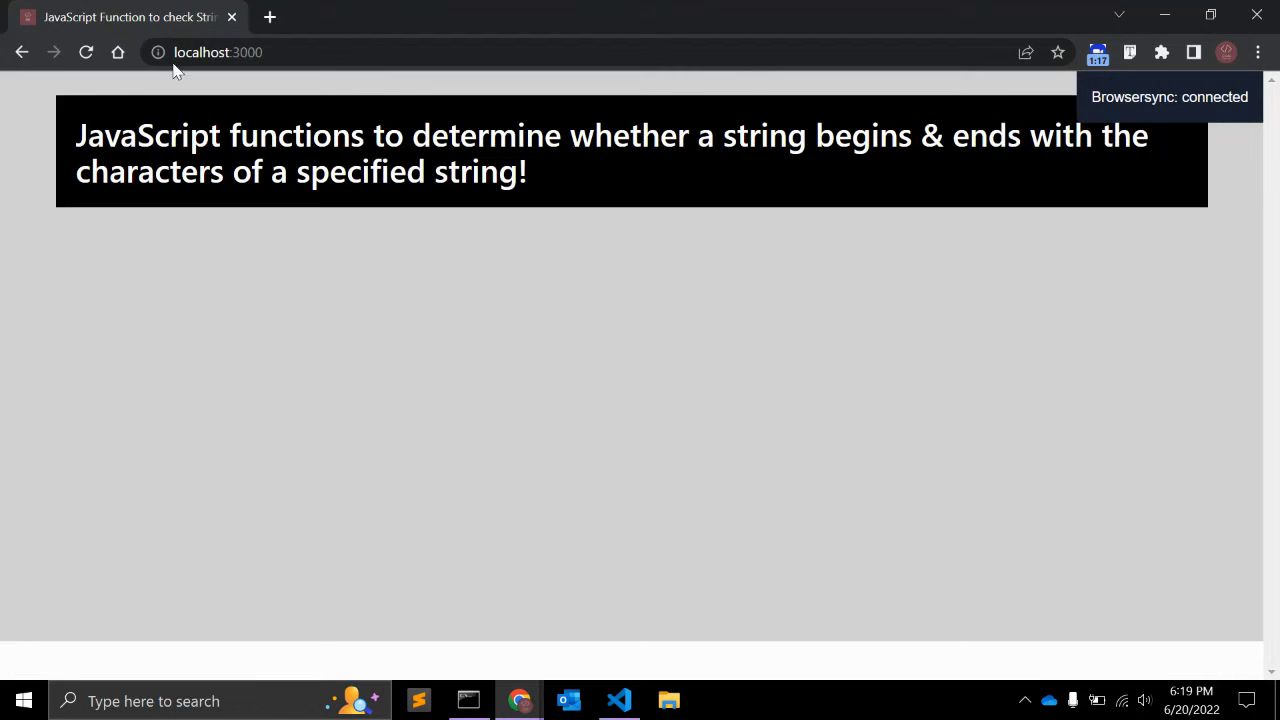
{"action": "key", "text": "f12"}
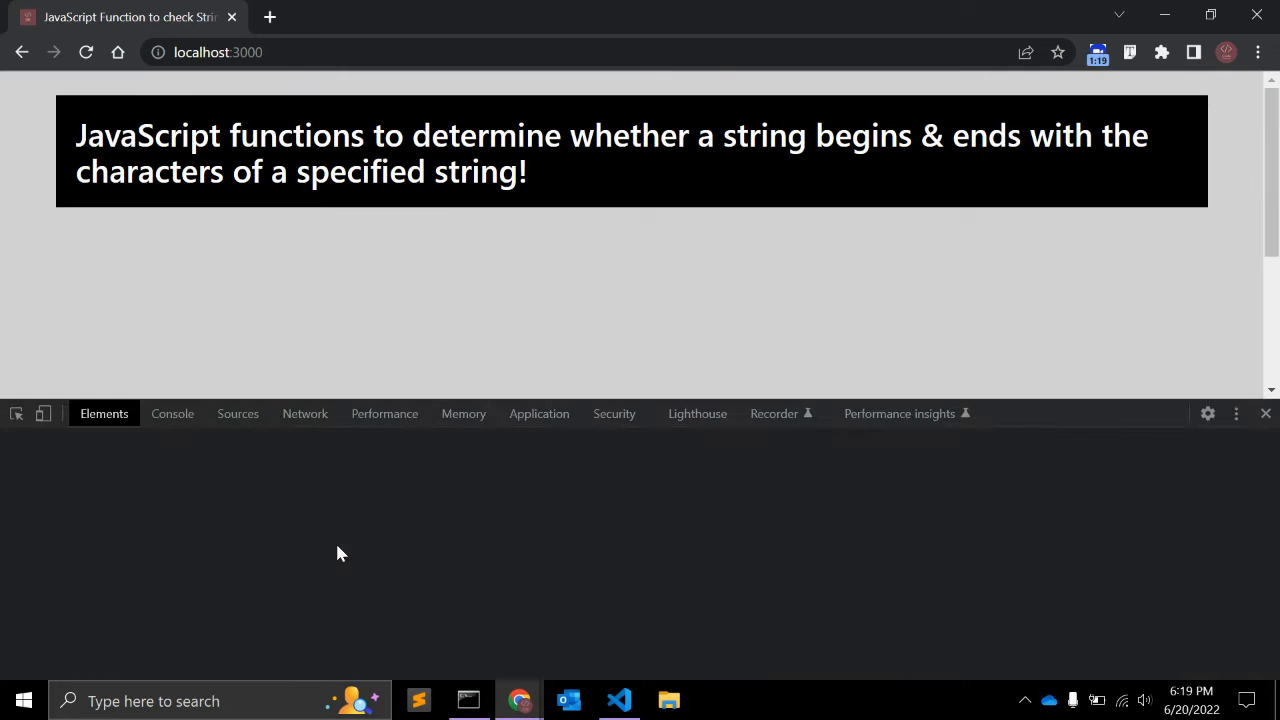
{"action": "left_click", "coordinate": [618, 700]}
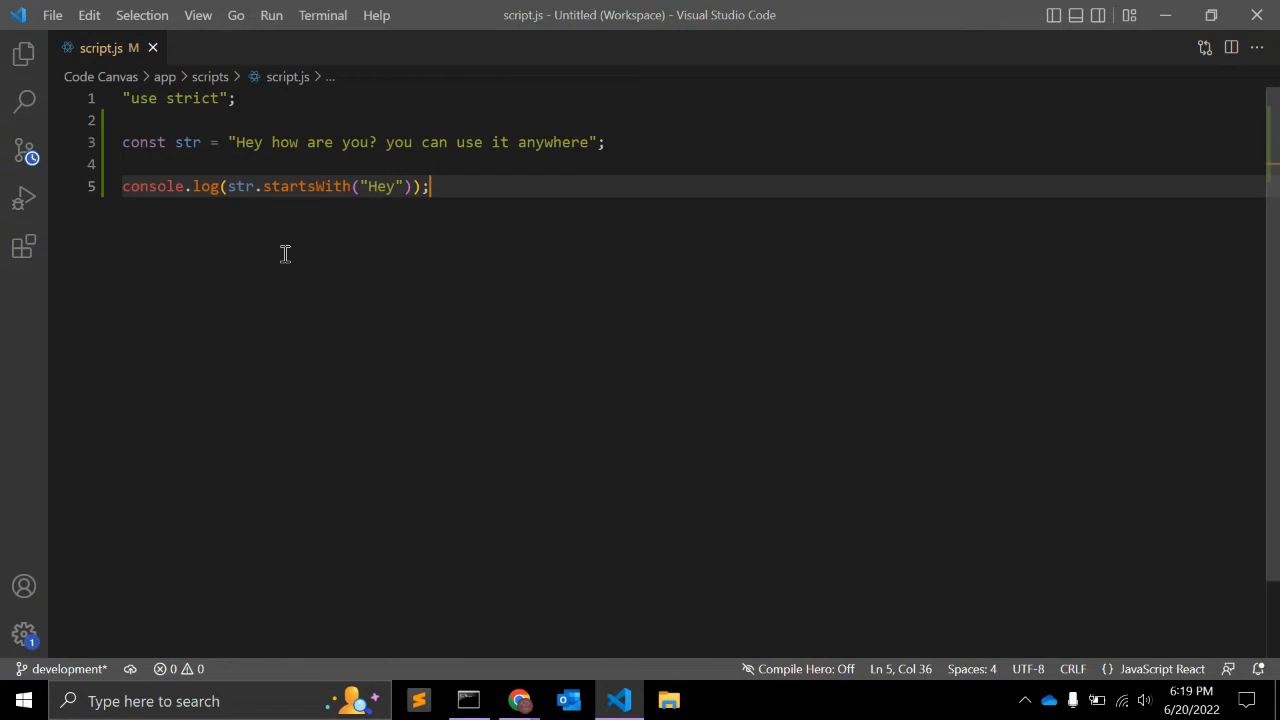
{"action": "key", "text": "Backspace"}
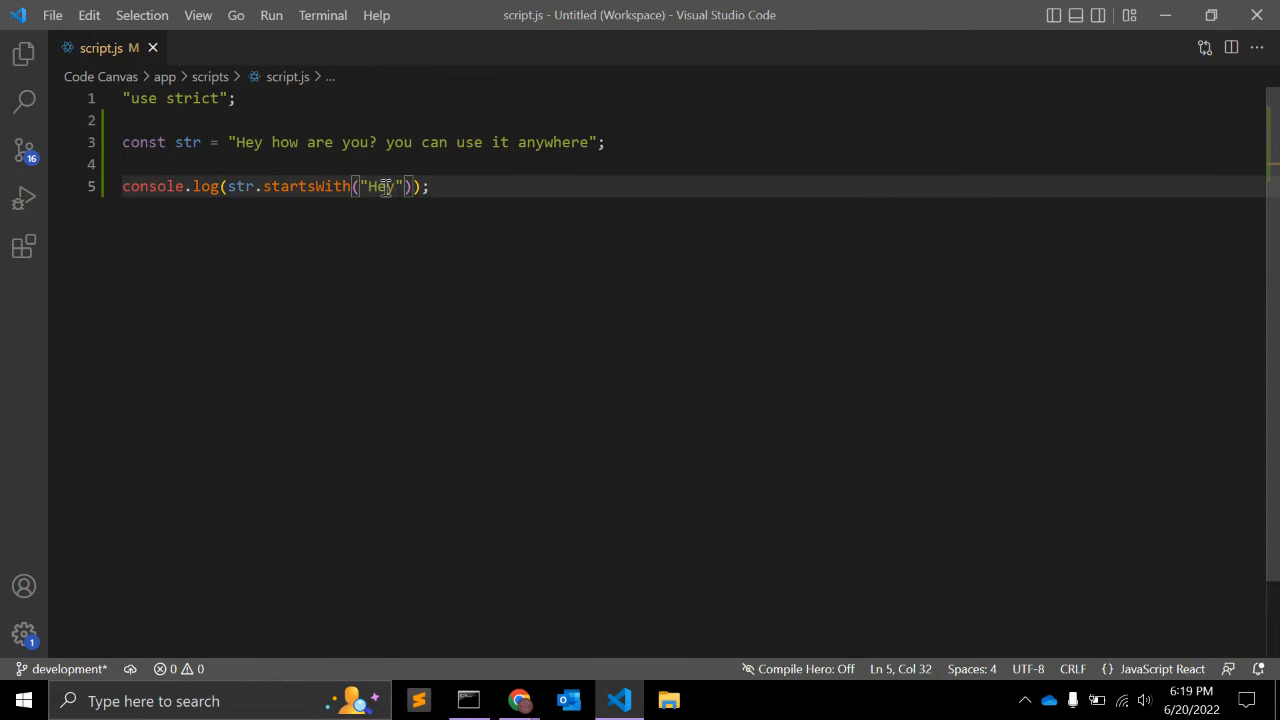
{"action": "left_click", "coordinate": [519, 700]}
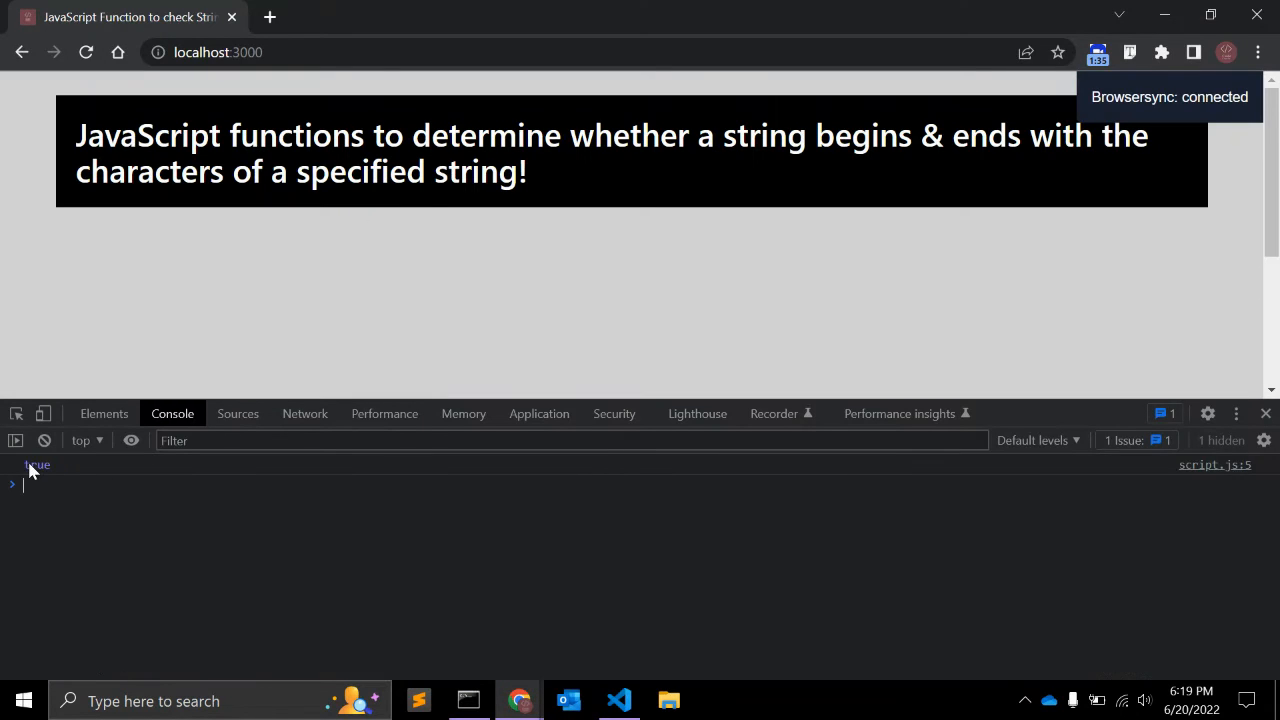
{"action": "left_click", "coordinate": [618, 700]}
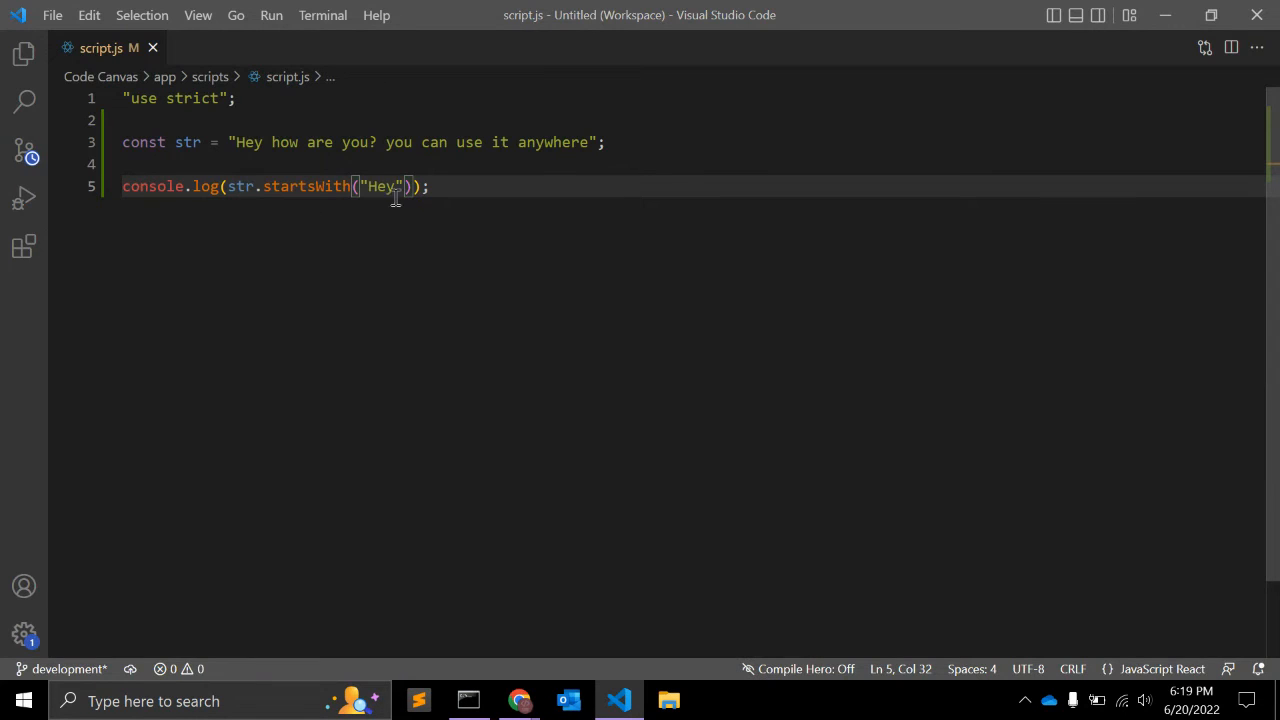
Change the startsWith check to "are" with position argument 8, then switch to the browser.
{"action": "type", "text": ","}
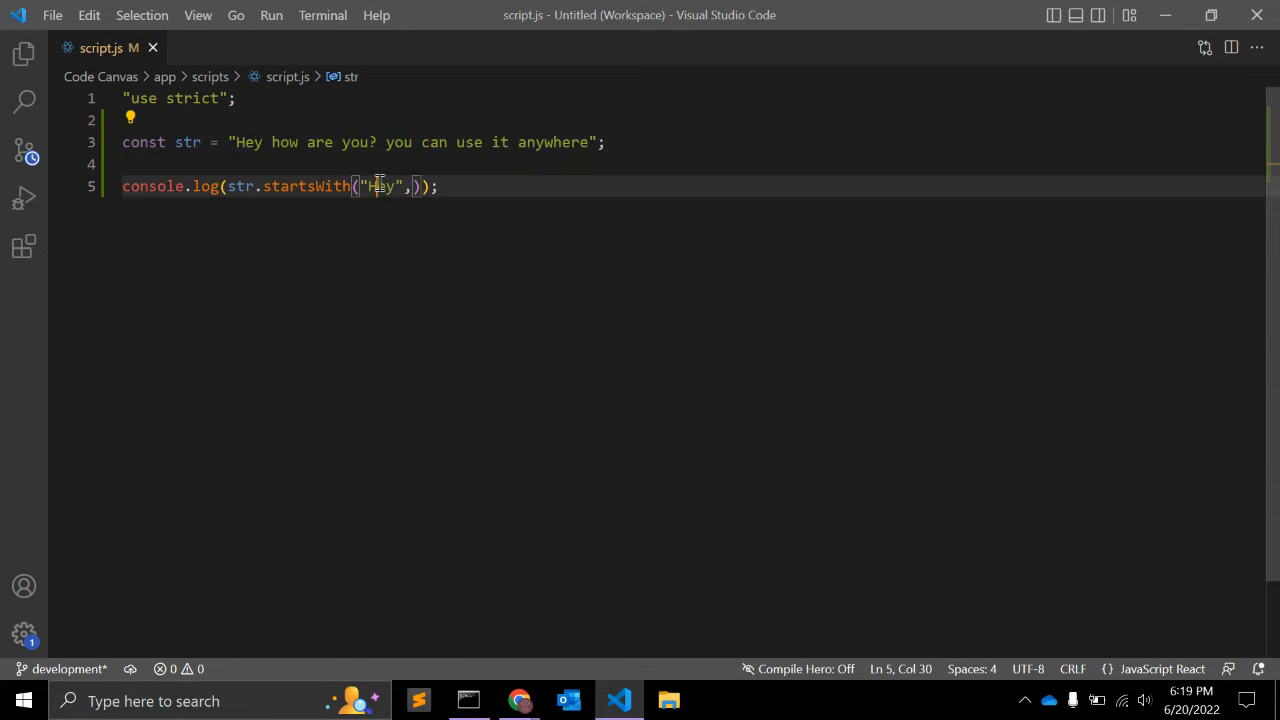
{"action": "type", "text": "are"}
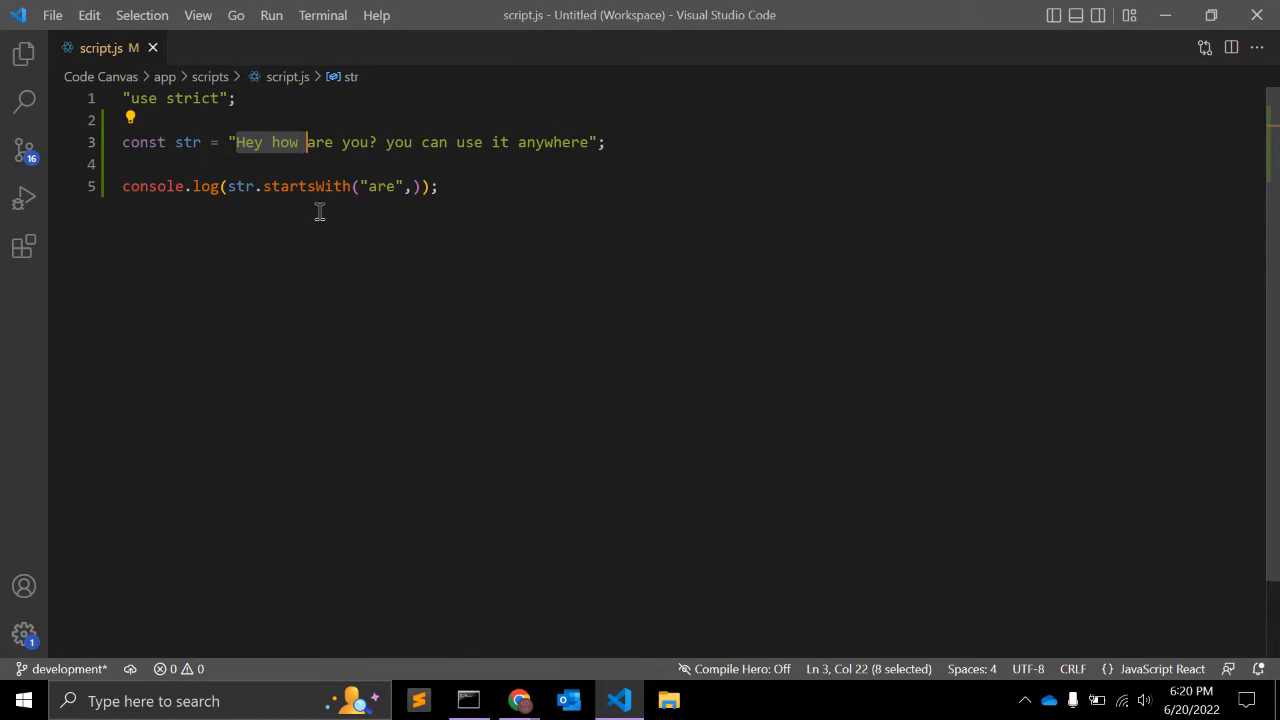
{"action": "key", "text": "shift+Right"}
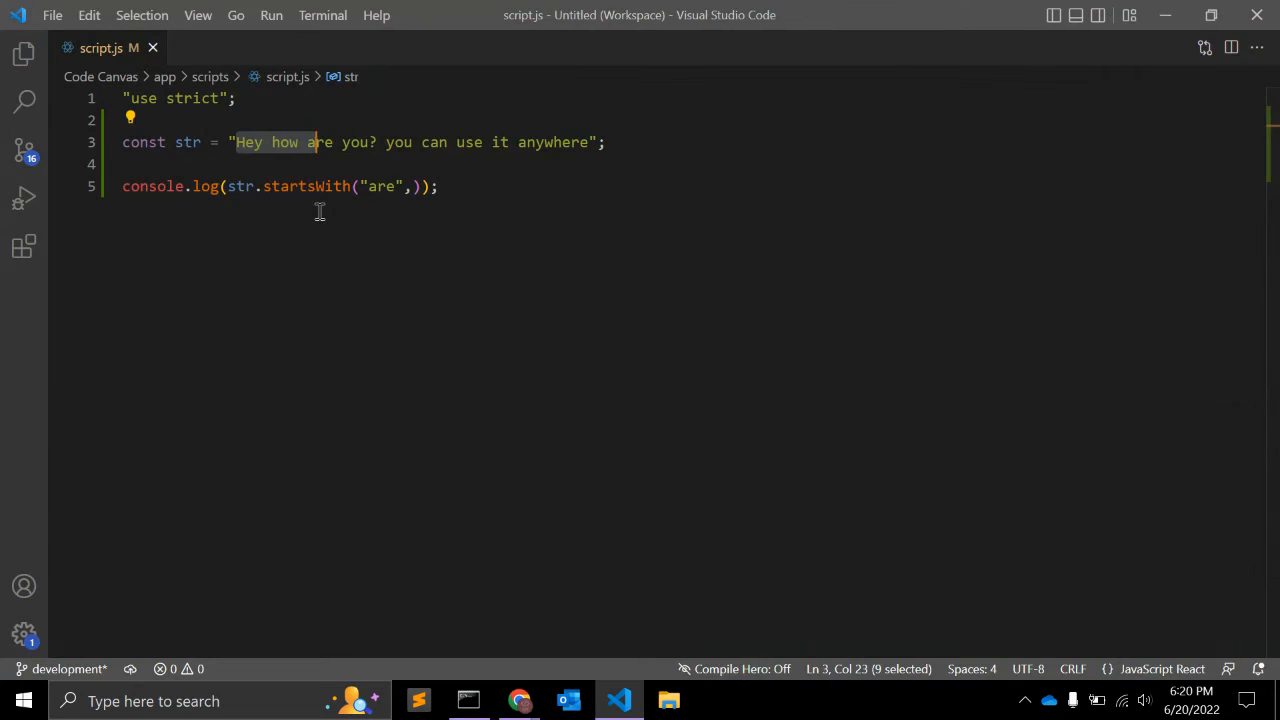
{"action": "left_click", "coordinate": [430, 186]}
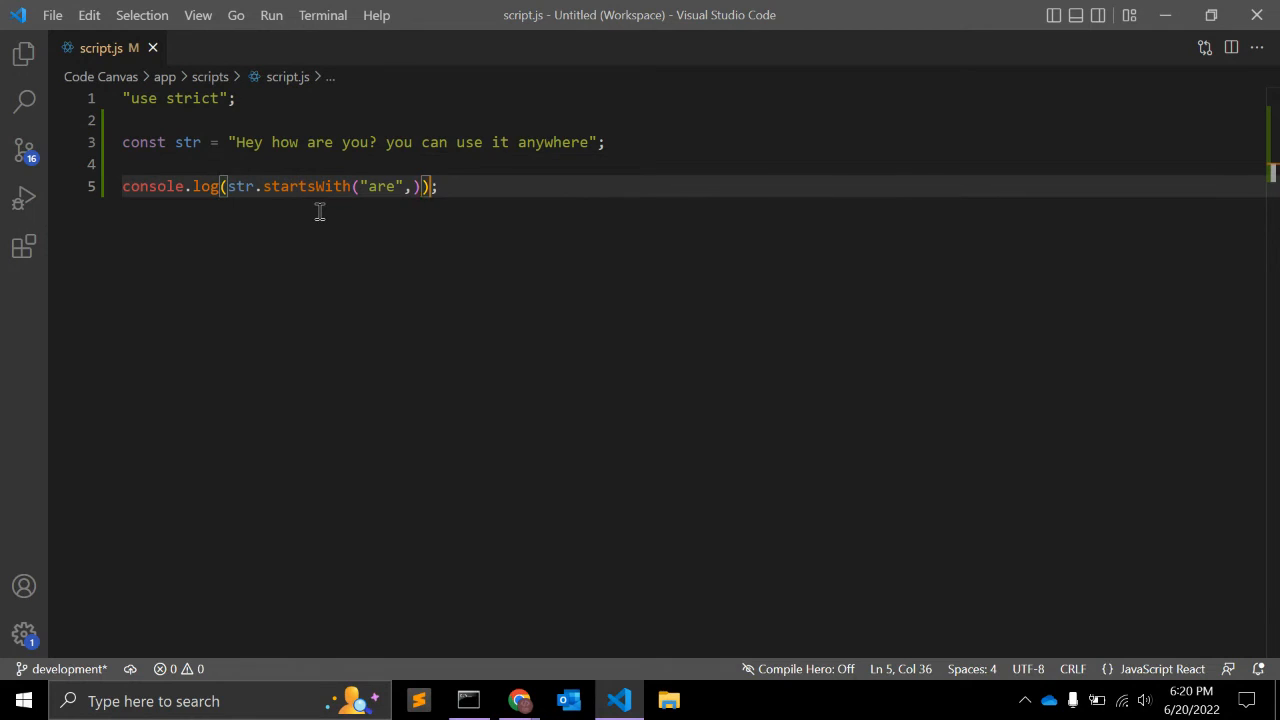
{"action": "type", "text": "8"}
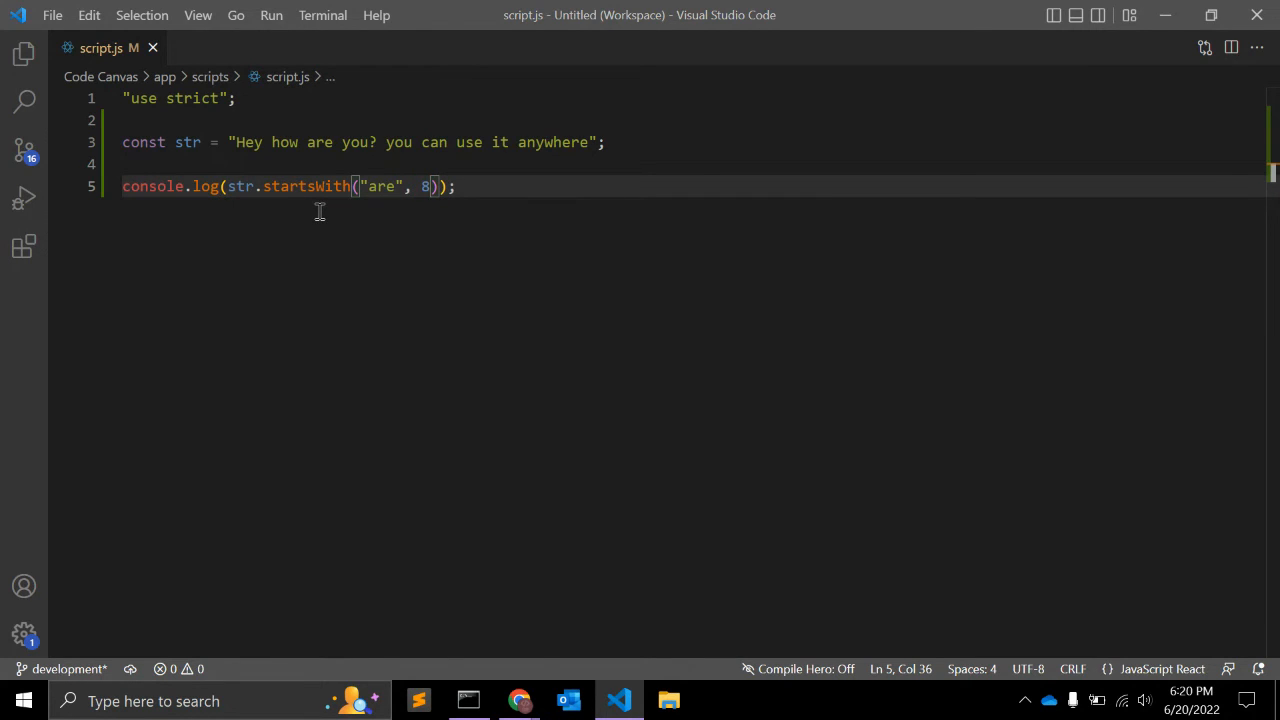
{"action": "left_click", "coordinate": [519, 700]}
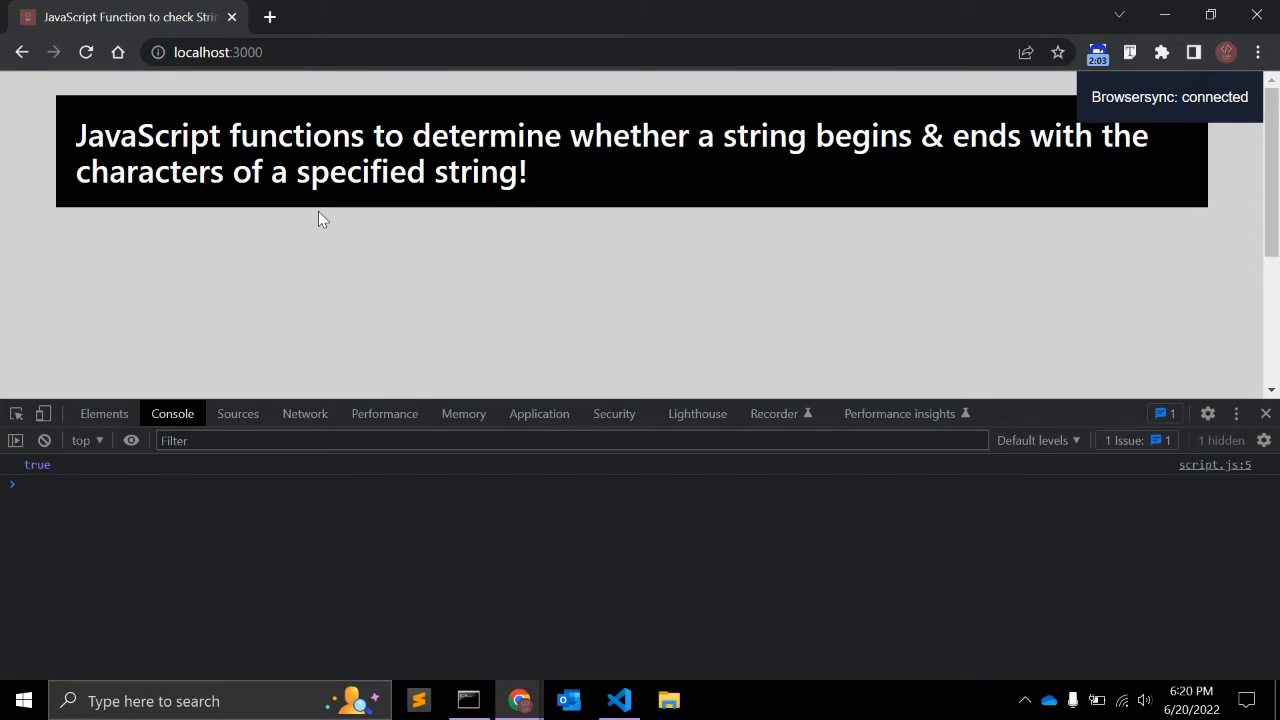
Compare Chrome's false output for startsWith("are", 8) with the code, selecting startsWith.
{"action": "left_click", "coordinate": [618, 700]}
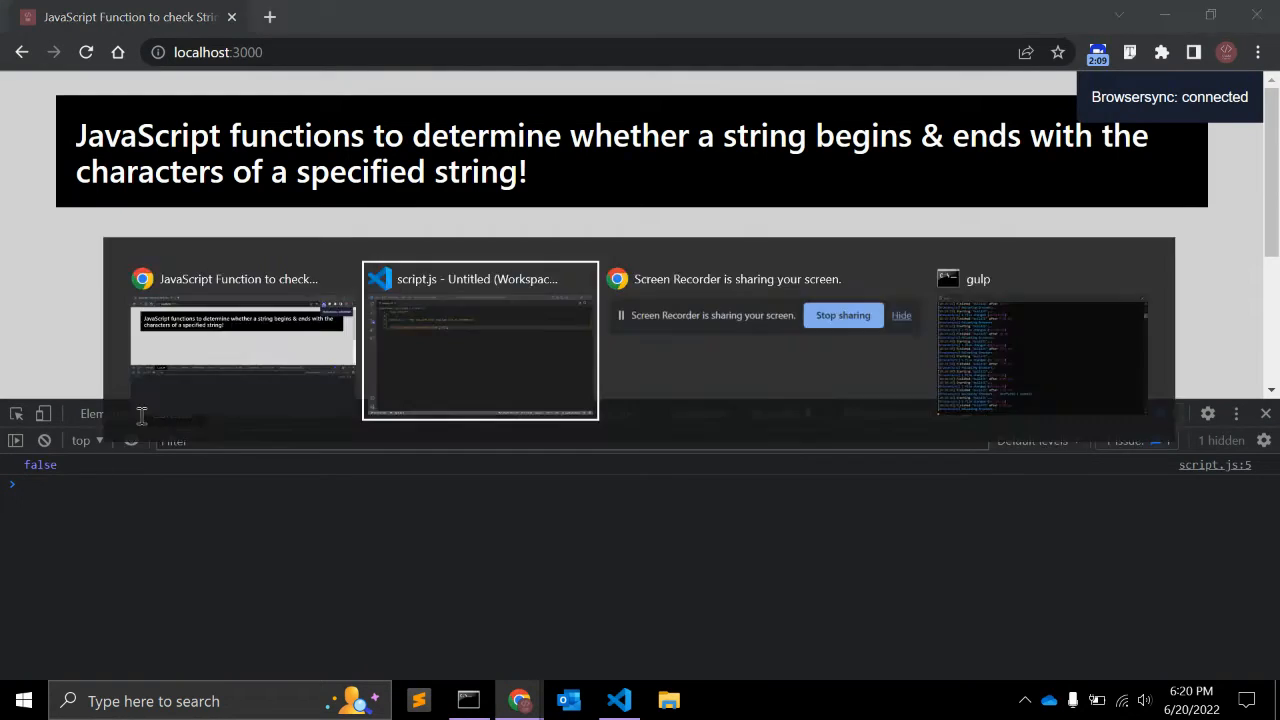
{"action": "left_click", "coordinate": [480, 340]}
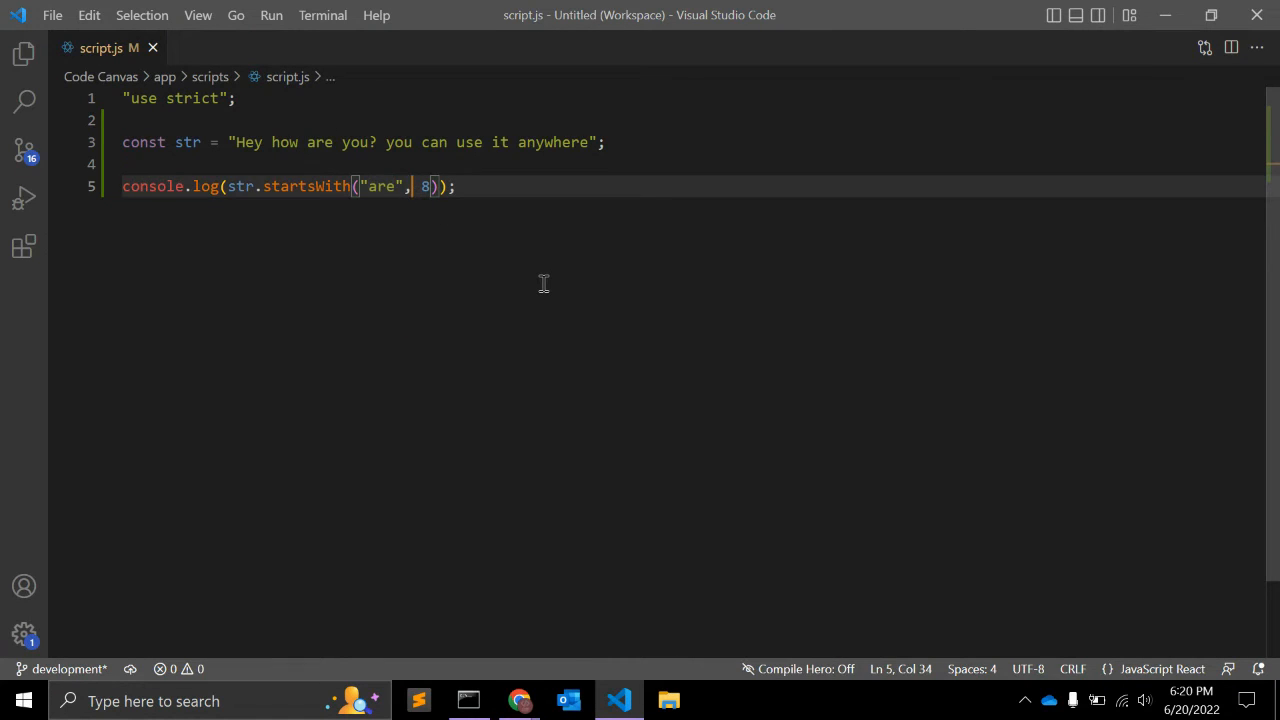
{"action": "left_click", "coordinate": [518, 700]}
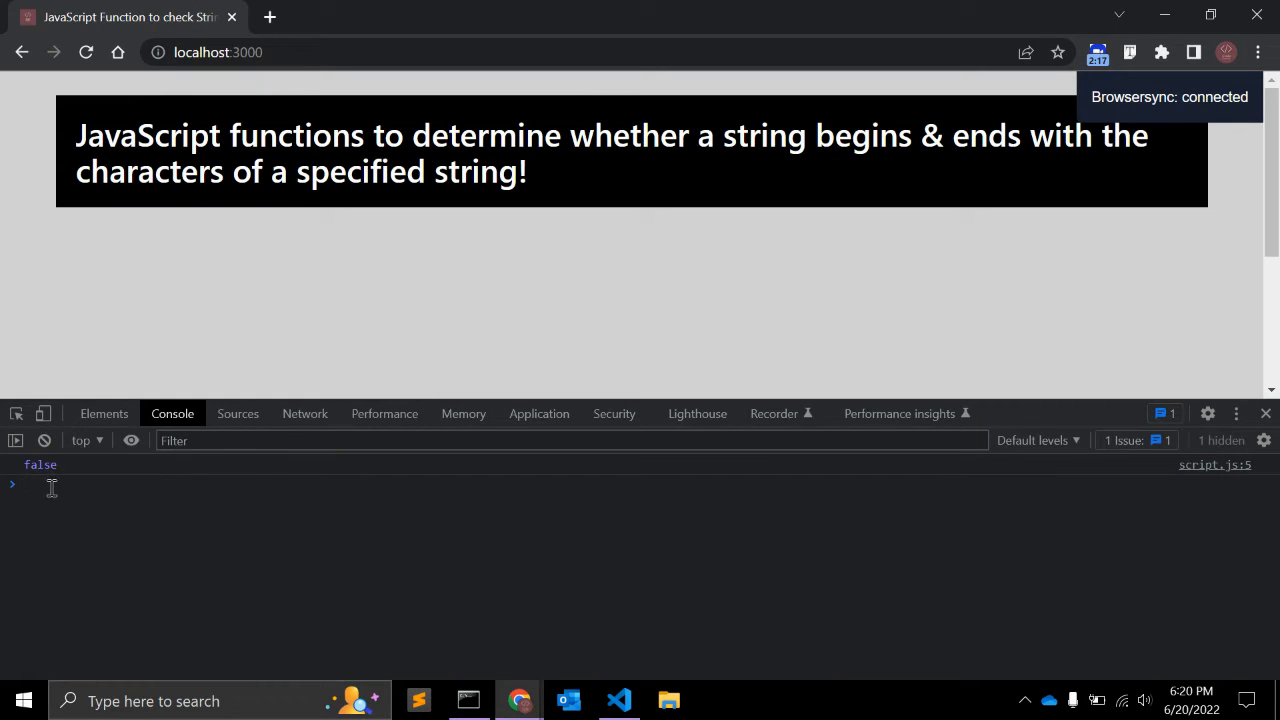
{"action": "left_click", "coordinate": [619, 700]}
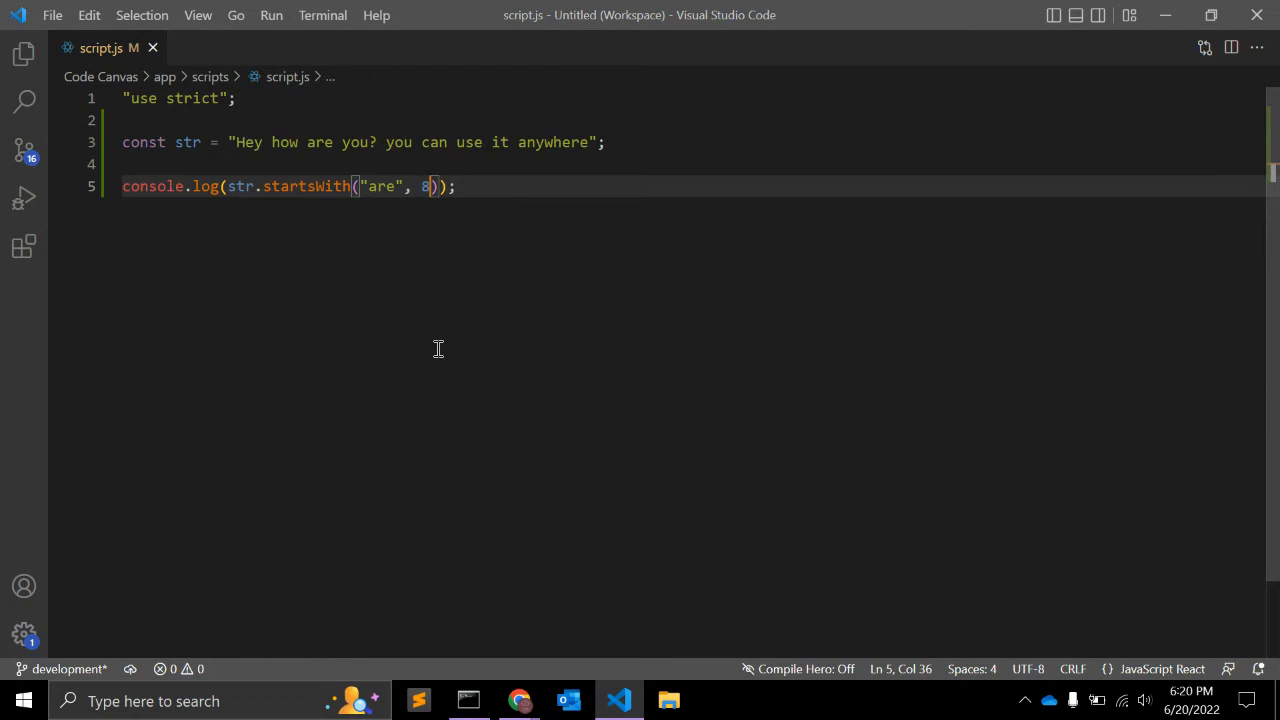
{"action": "double_click", "coordinate": [379, 186]}
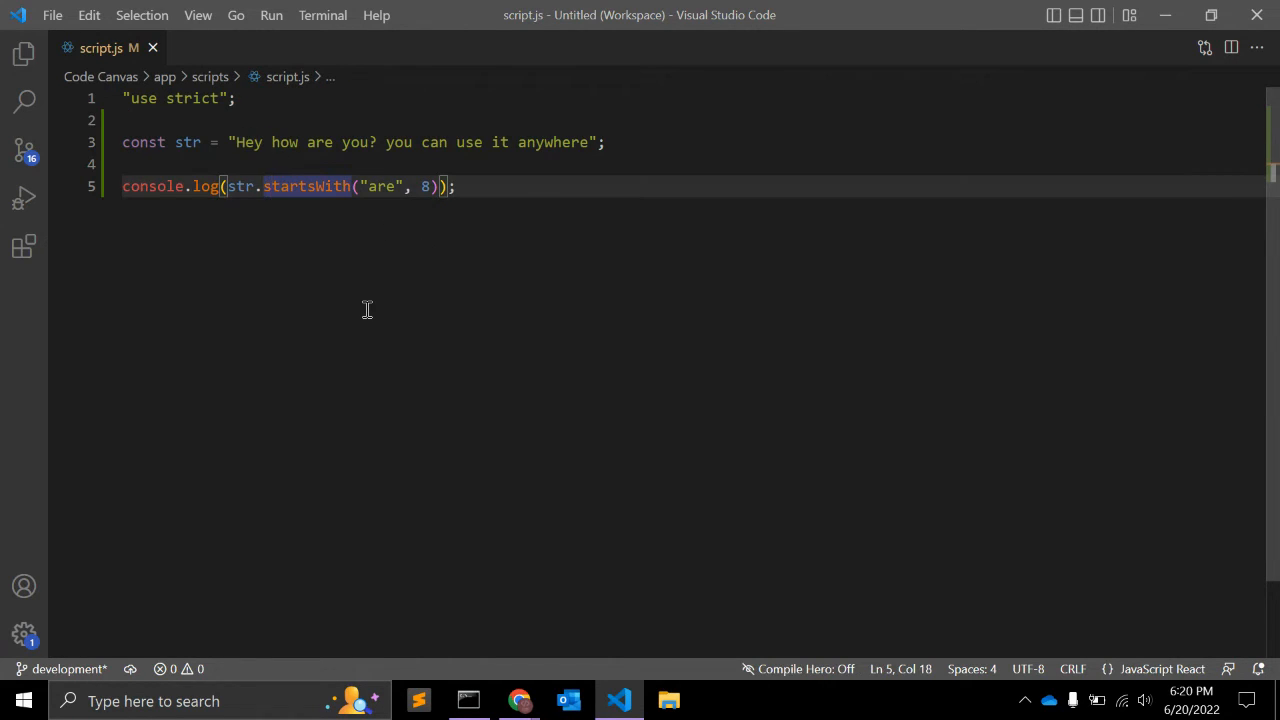
Comment out the startsWith line, log str.endsWith("anywhere"), and check Chrome's console.
{"action": "key", "text": "ctrl+/"}
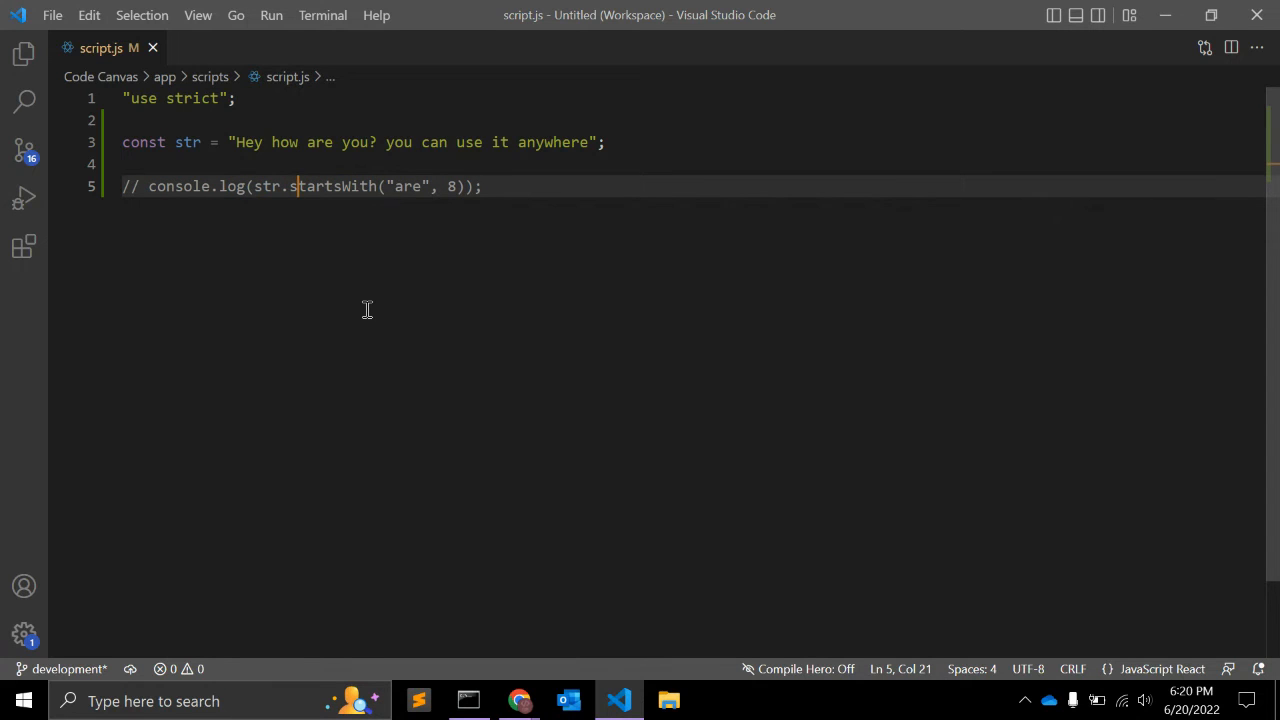
{"action": "key", "text": "Enter"}
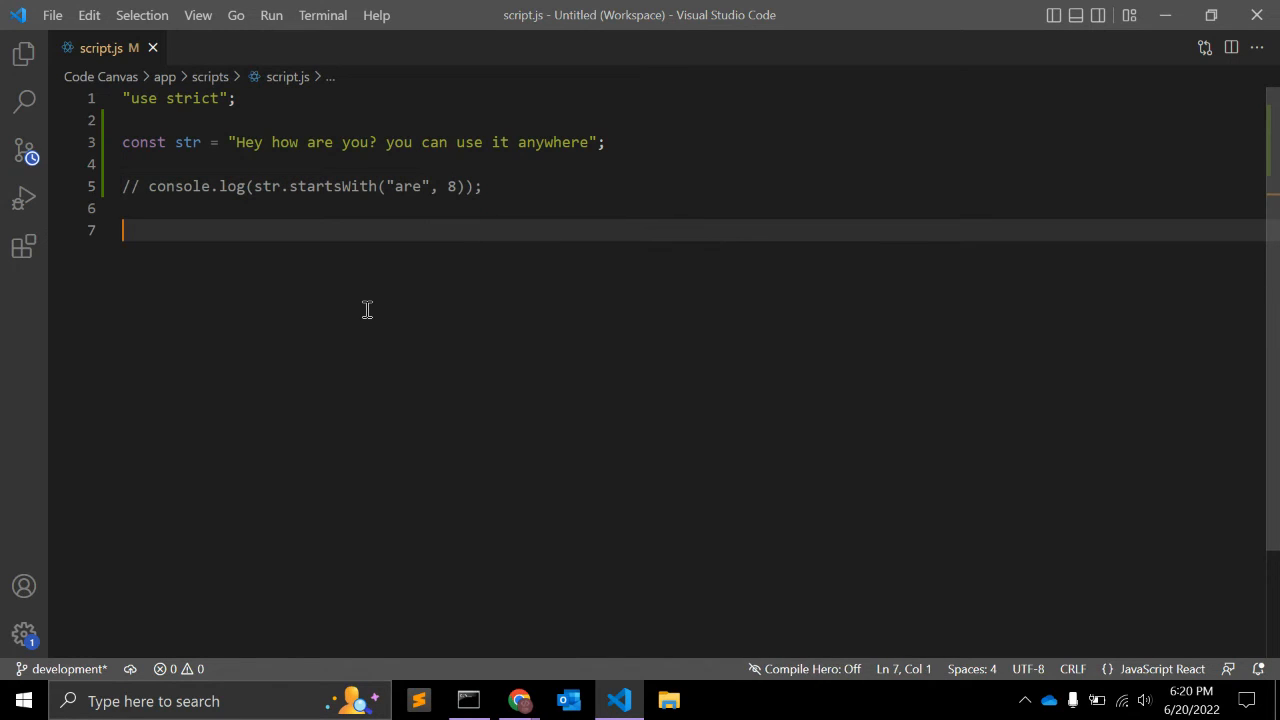
{"action": "type", "text": "console.log("}
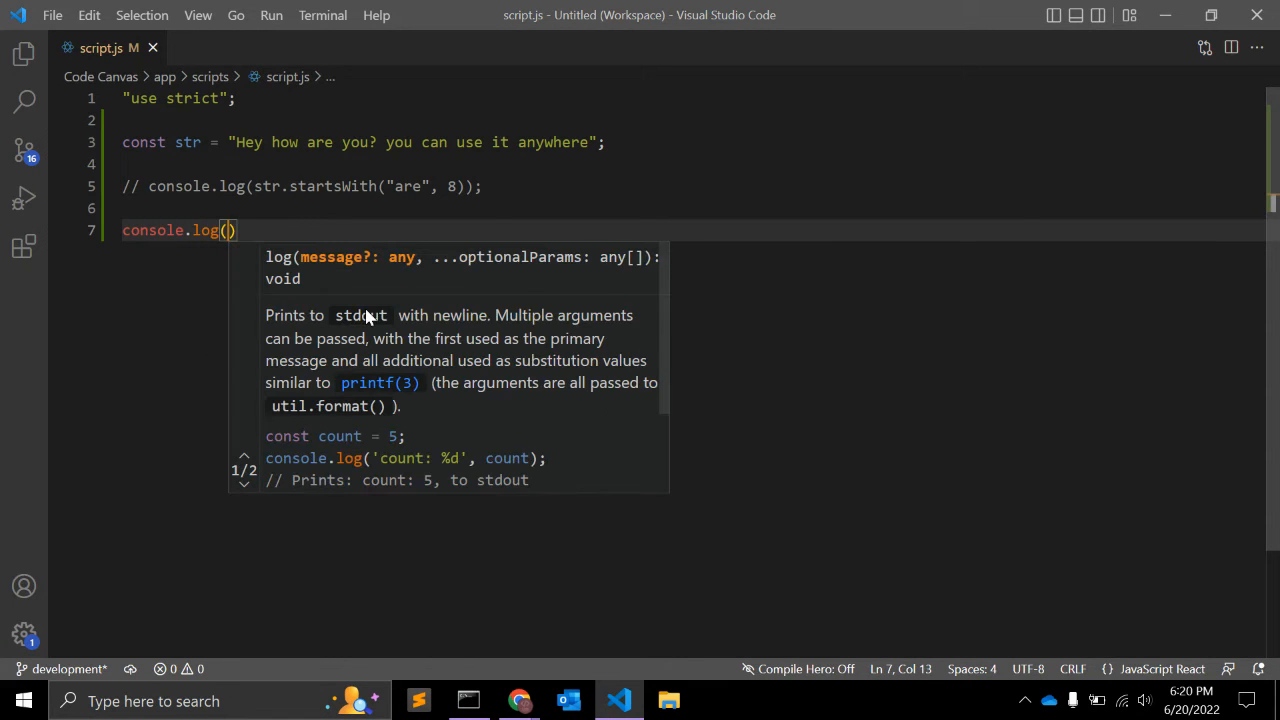
{"action": "type", "text": "str"}
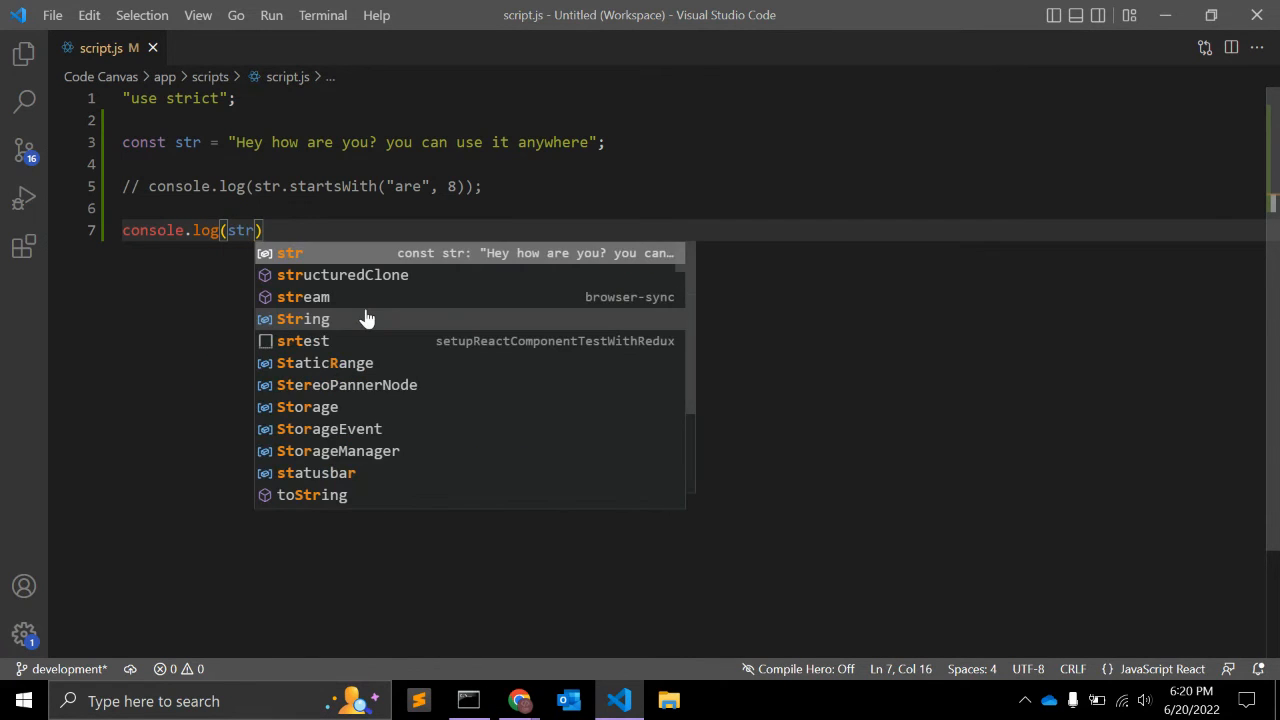
{"action": "type", "text": ".endsWith("}
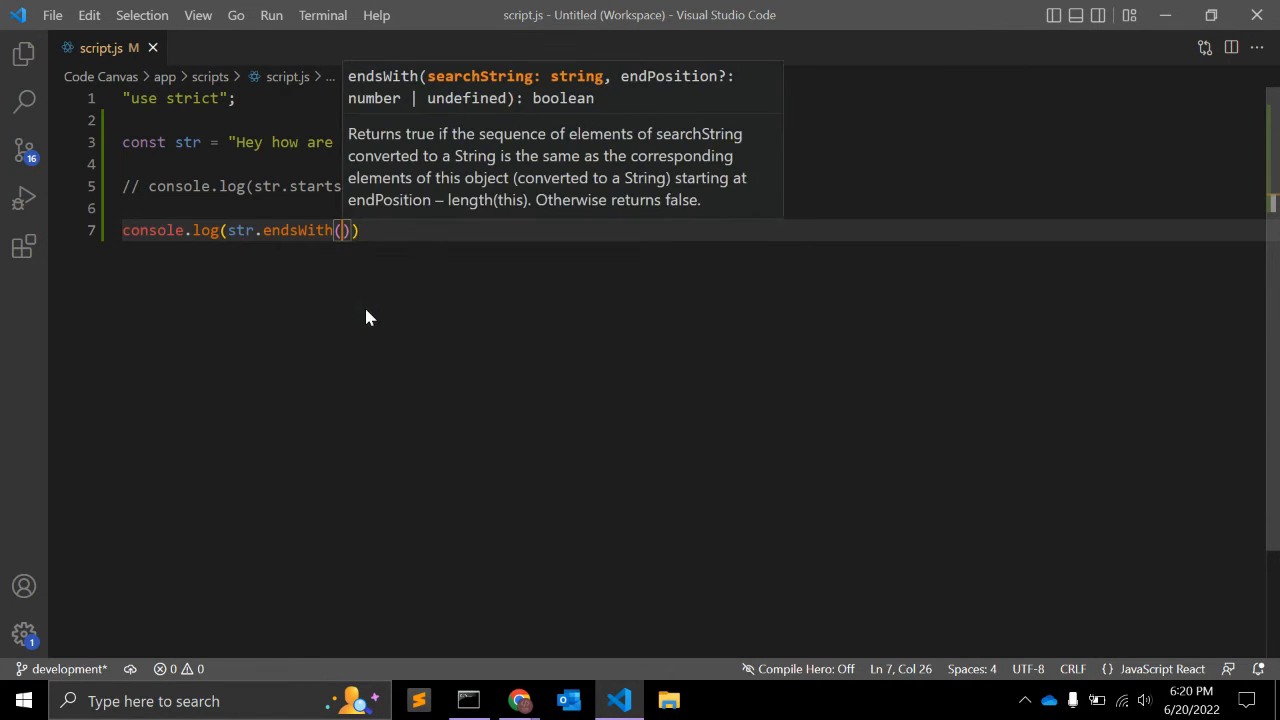
{"action": "type", "text": "\""}
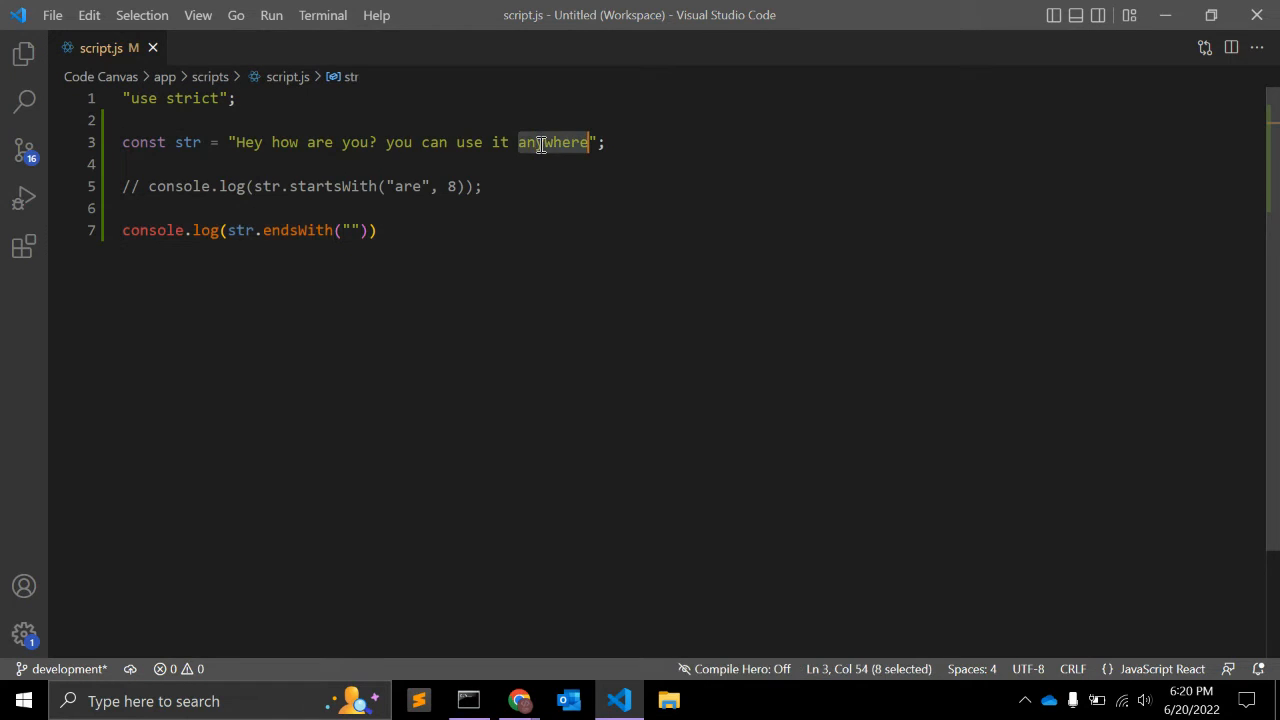
{"action": "type", "text": "anywhere"}
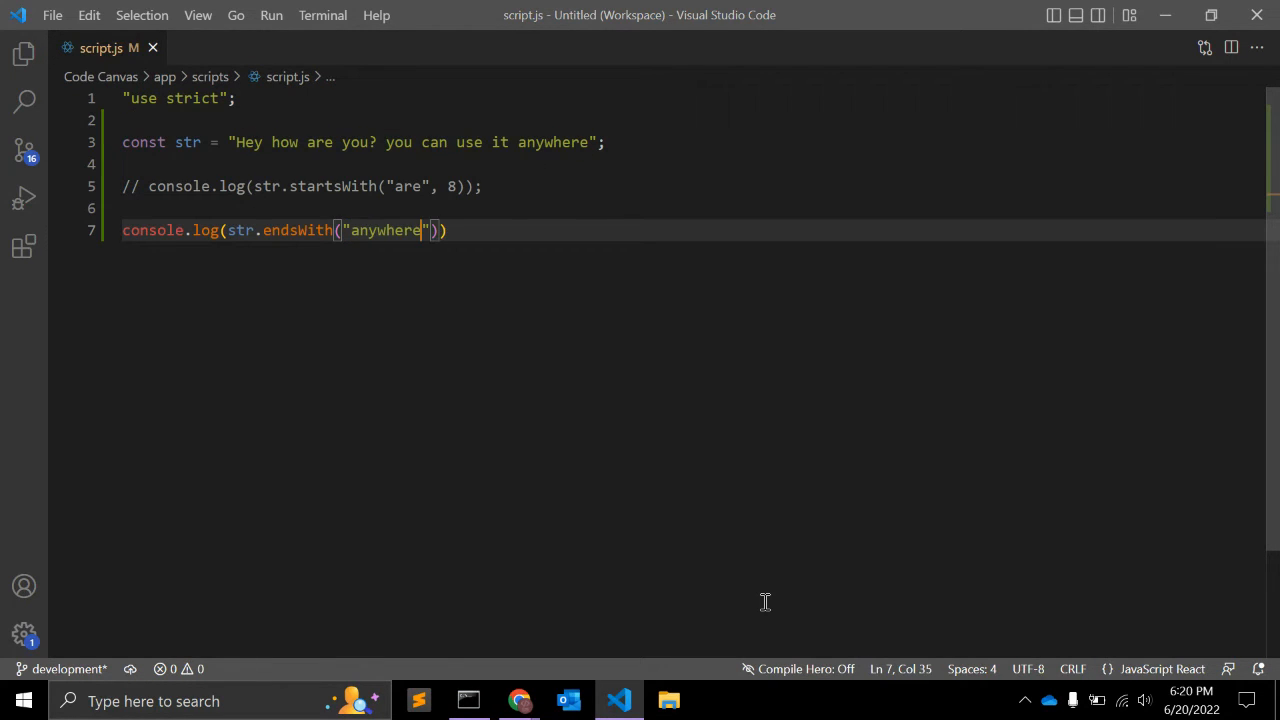
{"action": "type", "text": ";"}
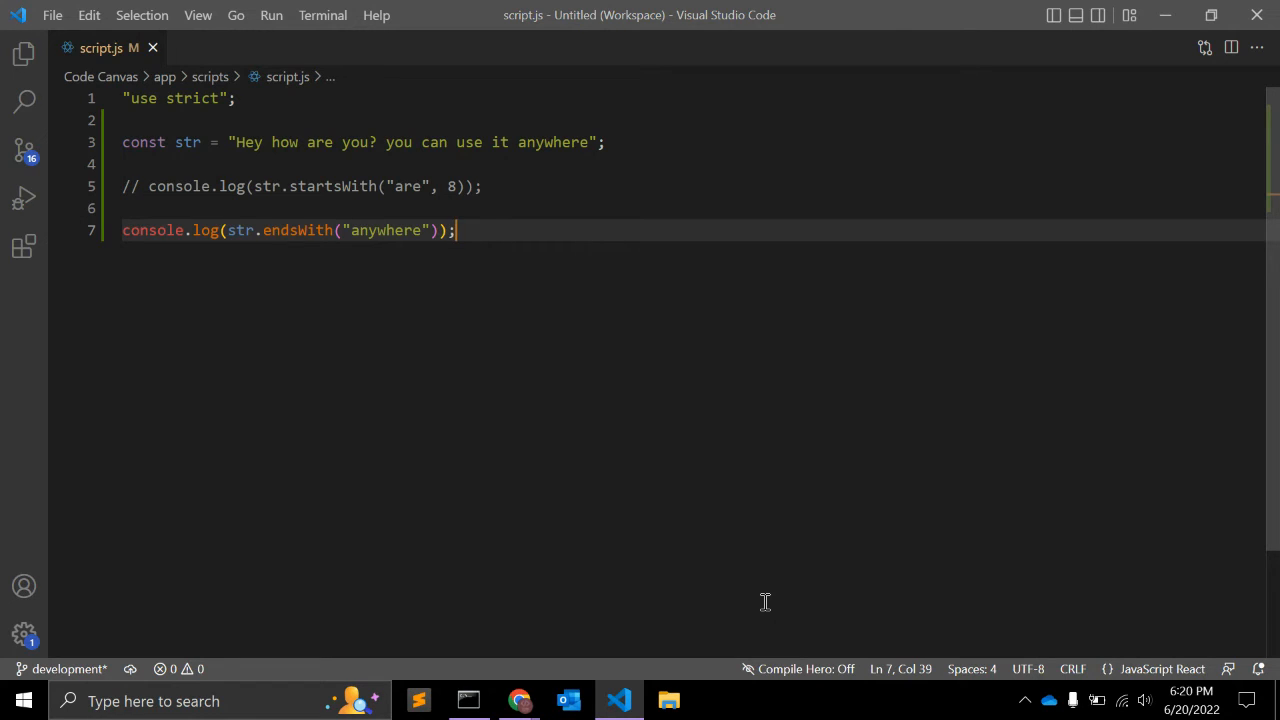
{"action": "left_click", "coordinate": [519, 700]}
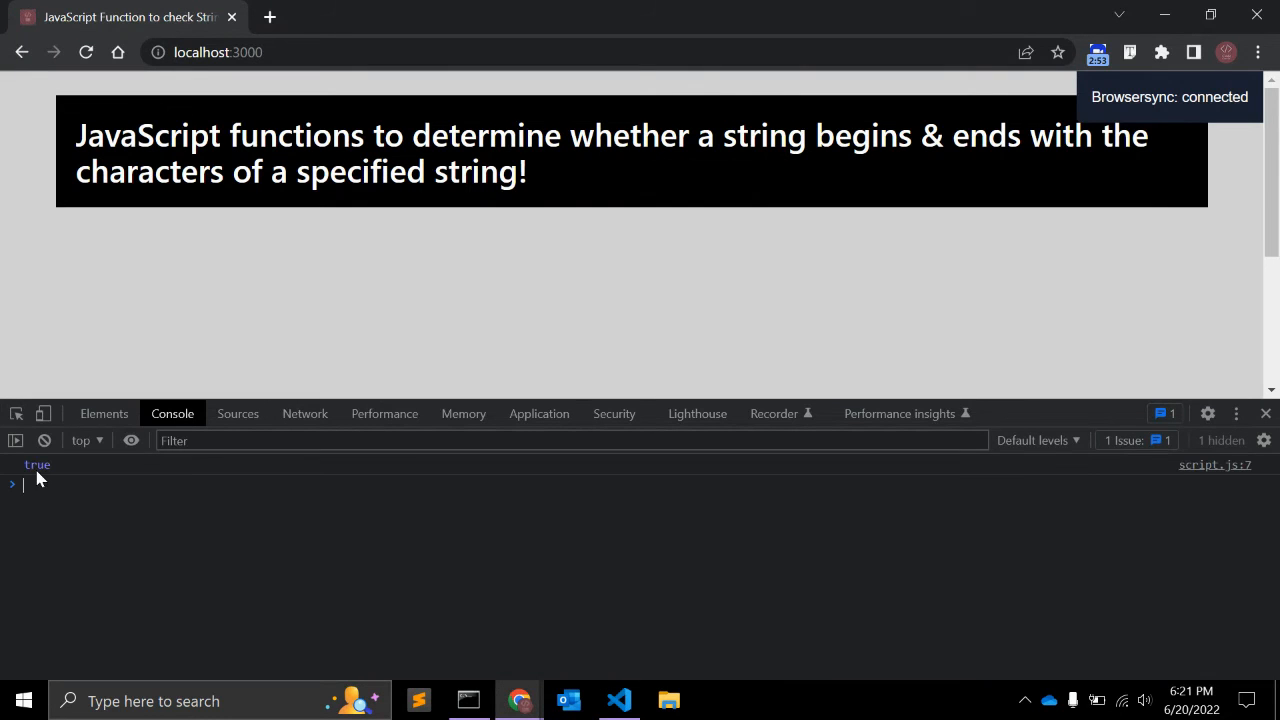
{"action": "left_click", "coordinate": [618, 700]}
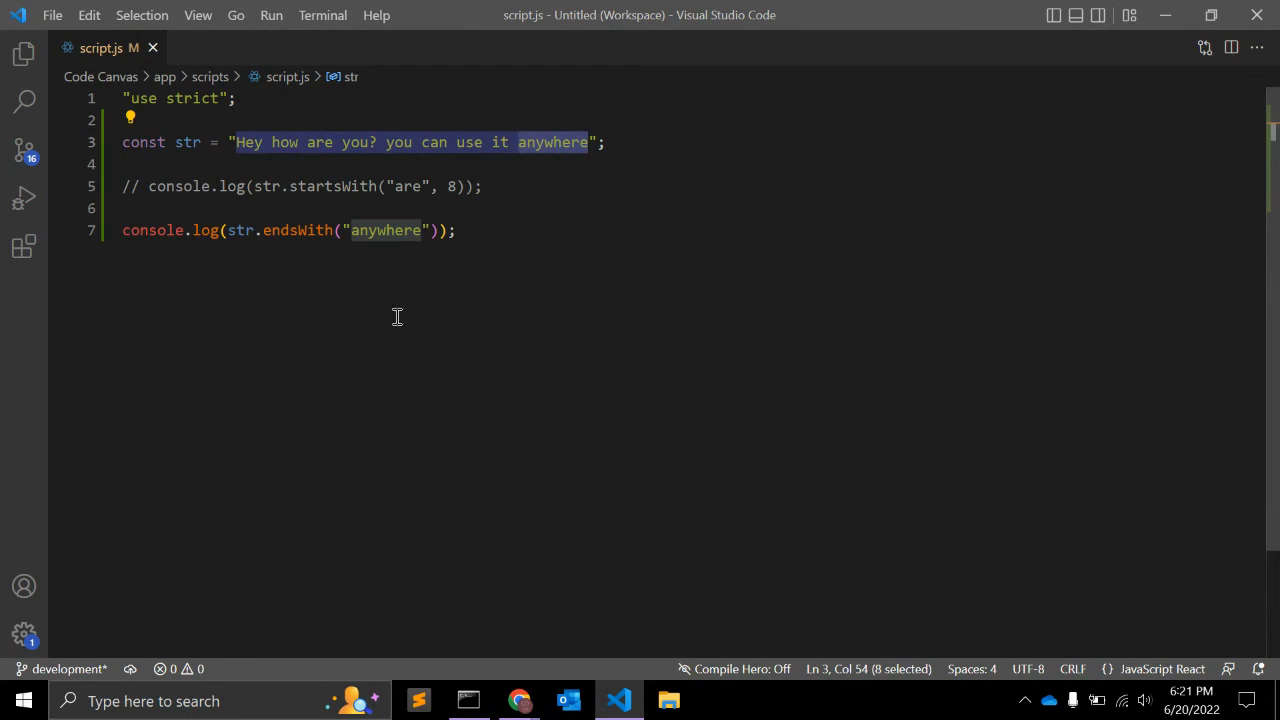
{"action": "mouse_move", "coordinate": [457, 296]}
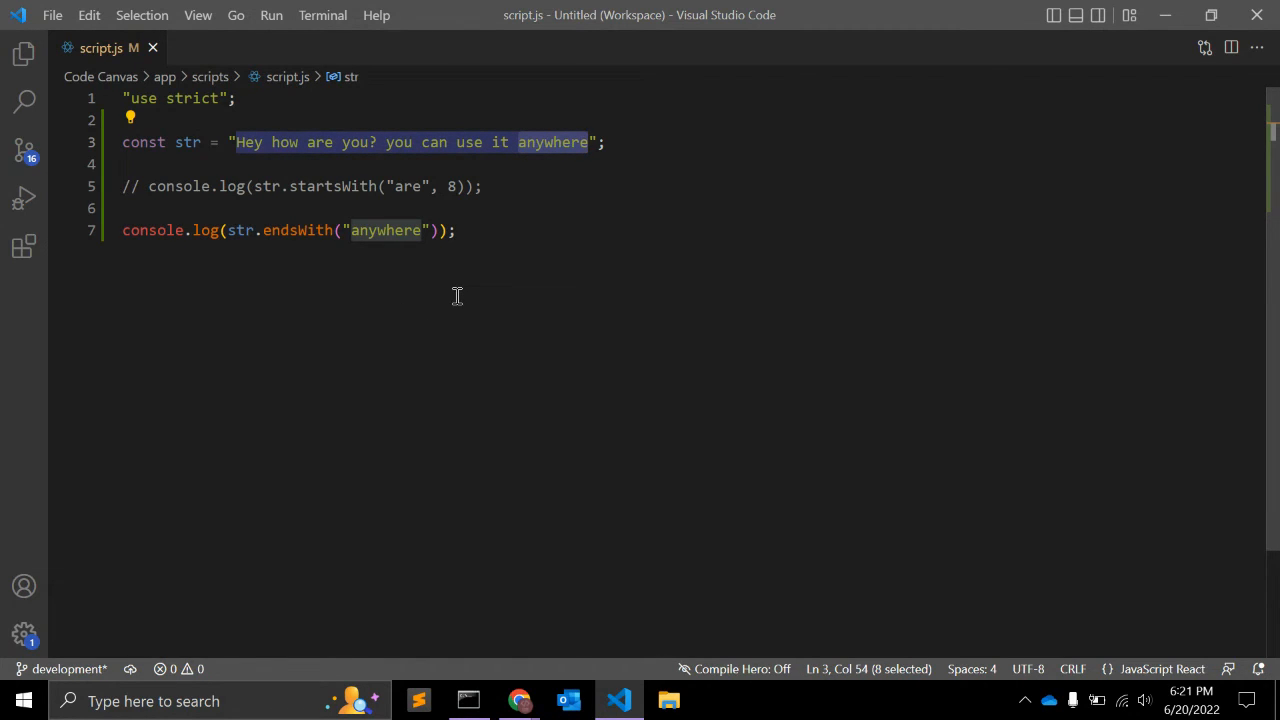
Replace "anywhere" with "how" in the endsWith call and return to the script.
{"action": "double_click", "coordinate": [285, 142]}
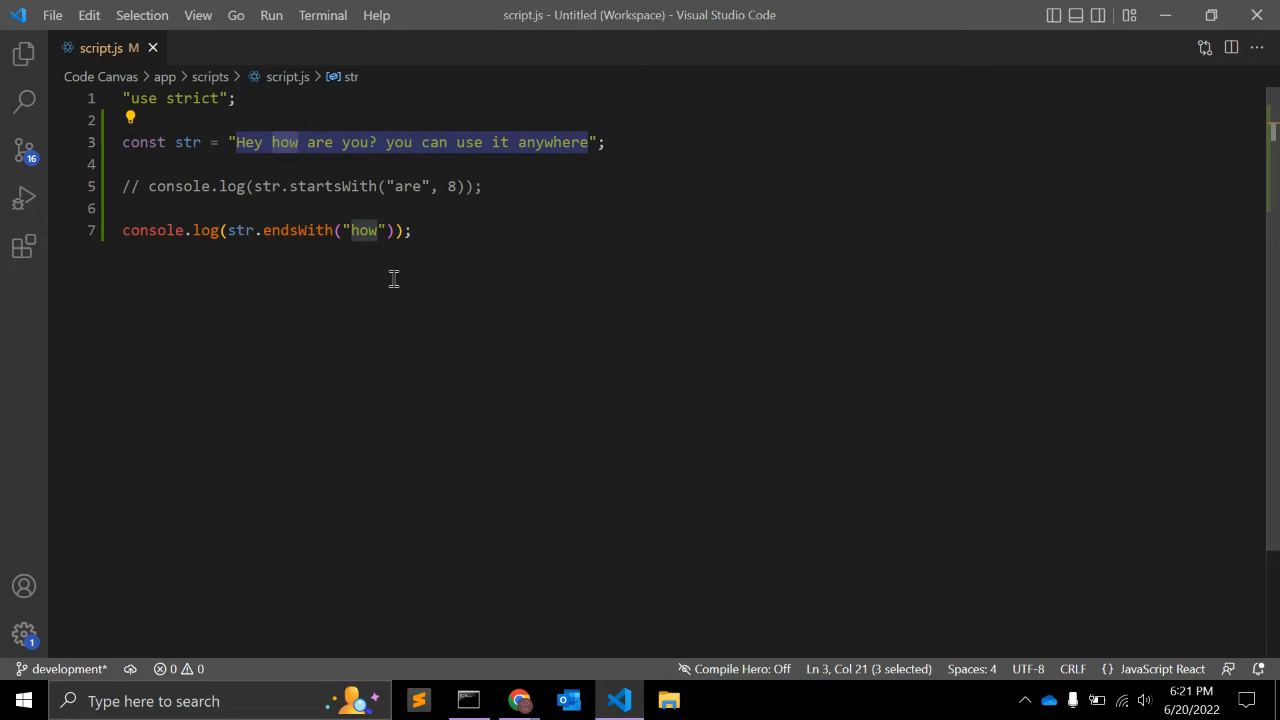
{"action": "mouse_move", "coordinate": [297, 230]}
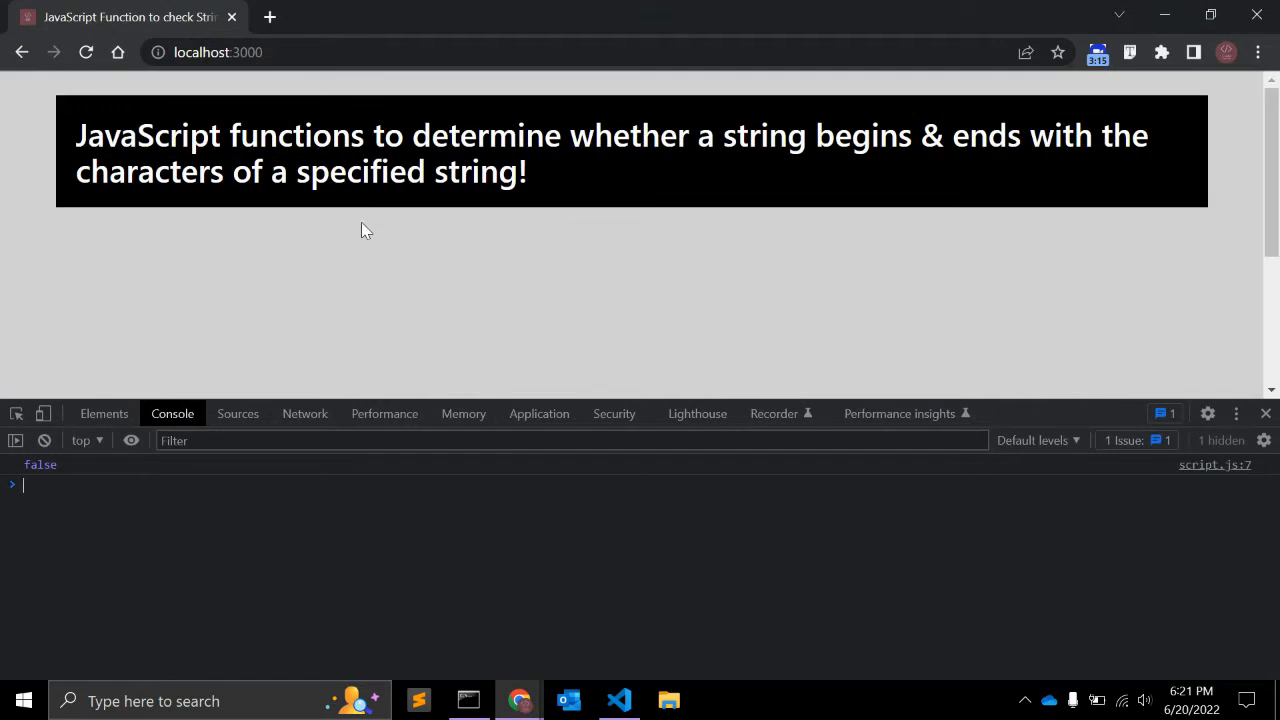
{"action": "left_click", "coordinate": [618, 700]}
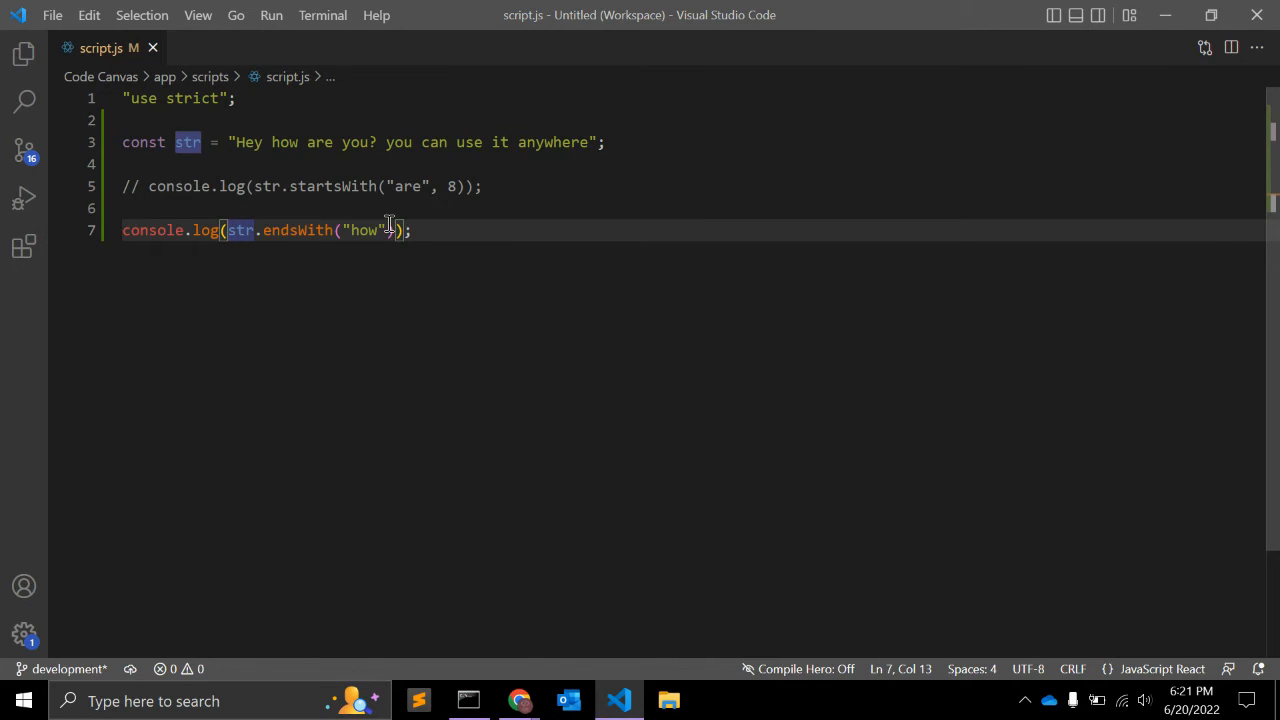
Add length argument 7 to endsWith("how") and confirm true in Chrome's console.
{"action": "type", "text": ","}
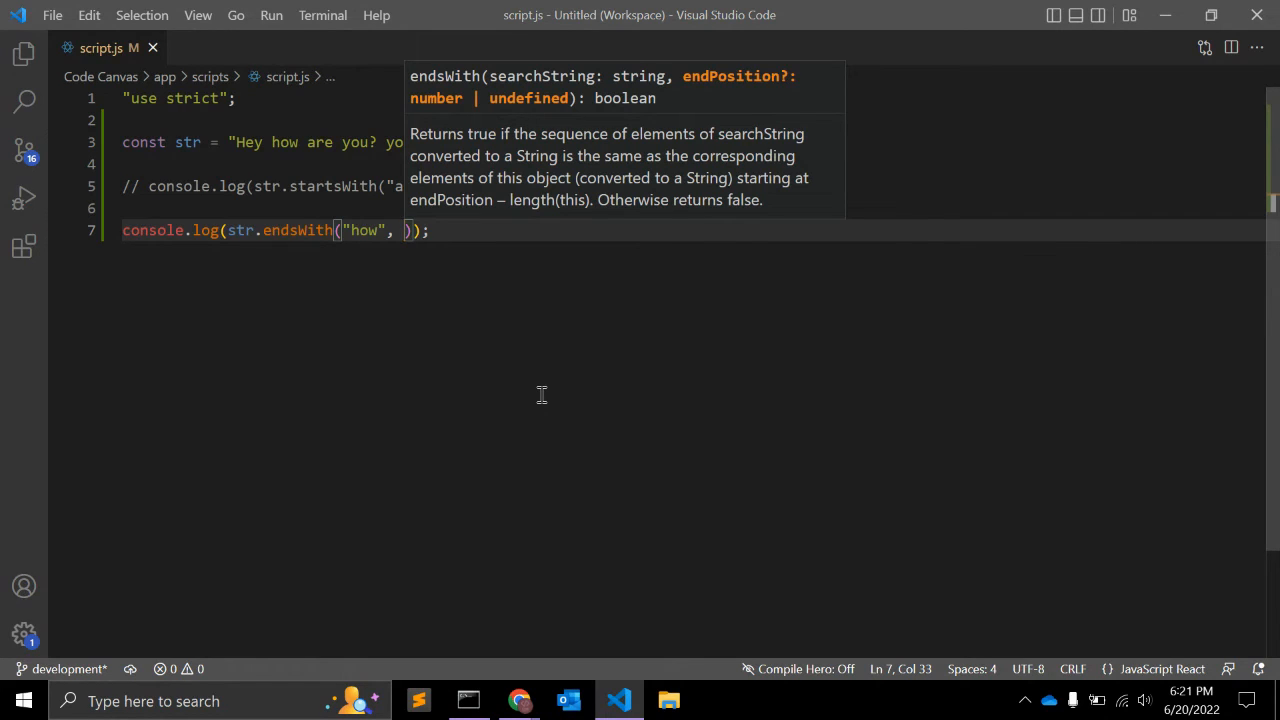
{"action": "double_click", "coordinate": [285, 141]}
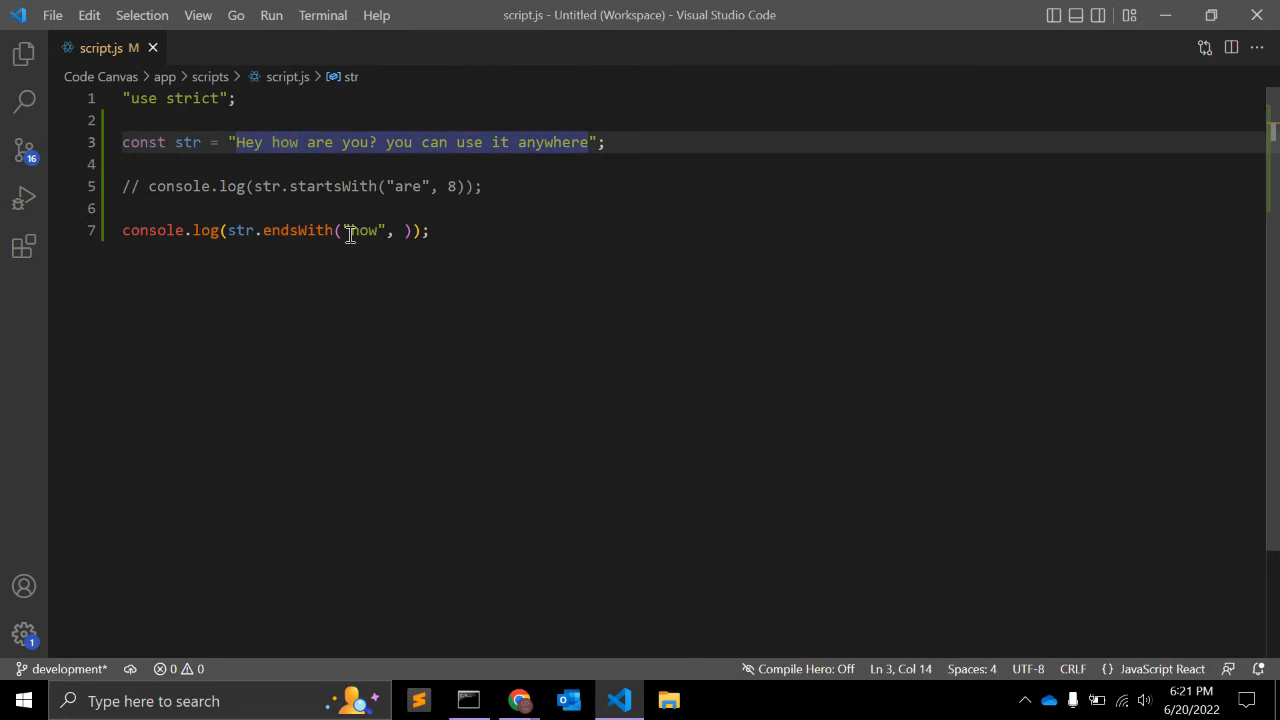
{"action": "double_click", "coordinate": [248, 142]}
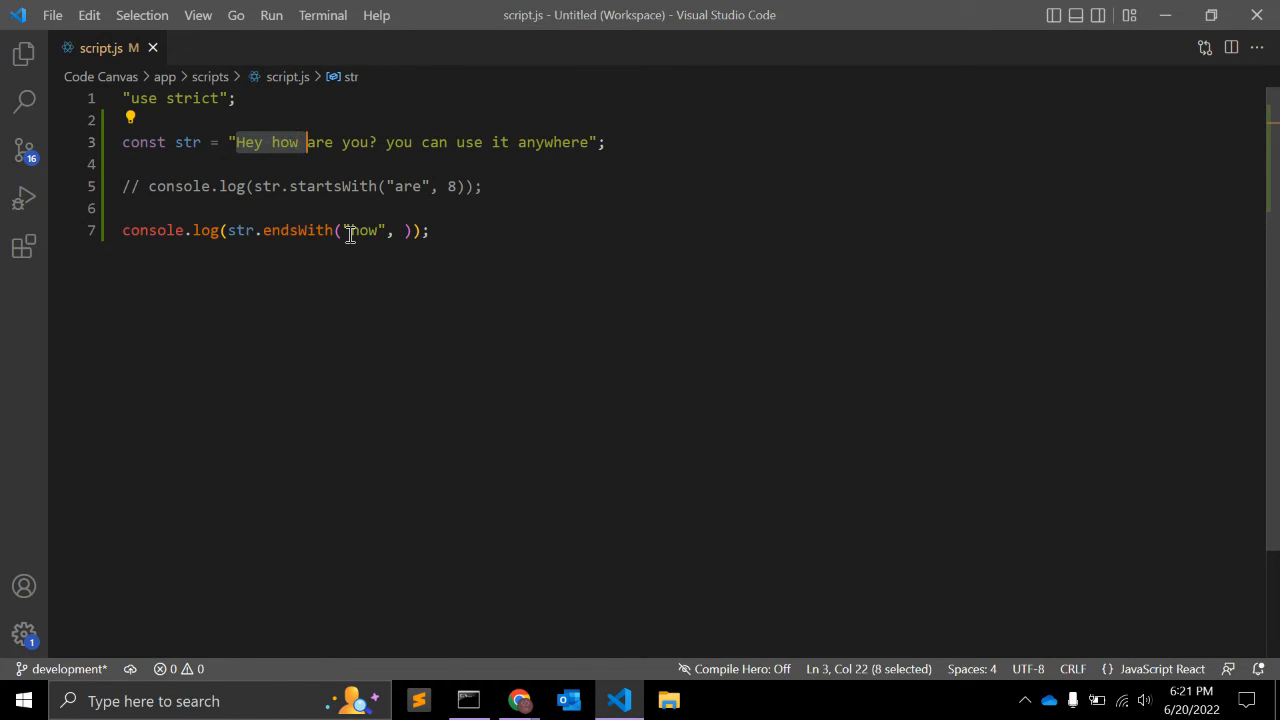
{"action": "left_click", "coordinate": [481, 186]}
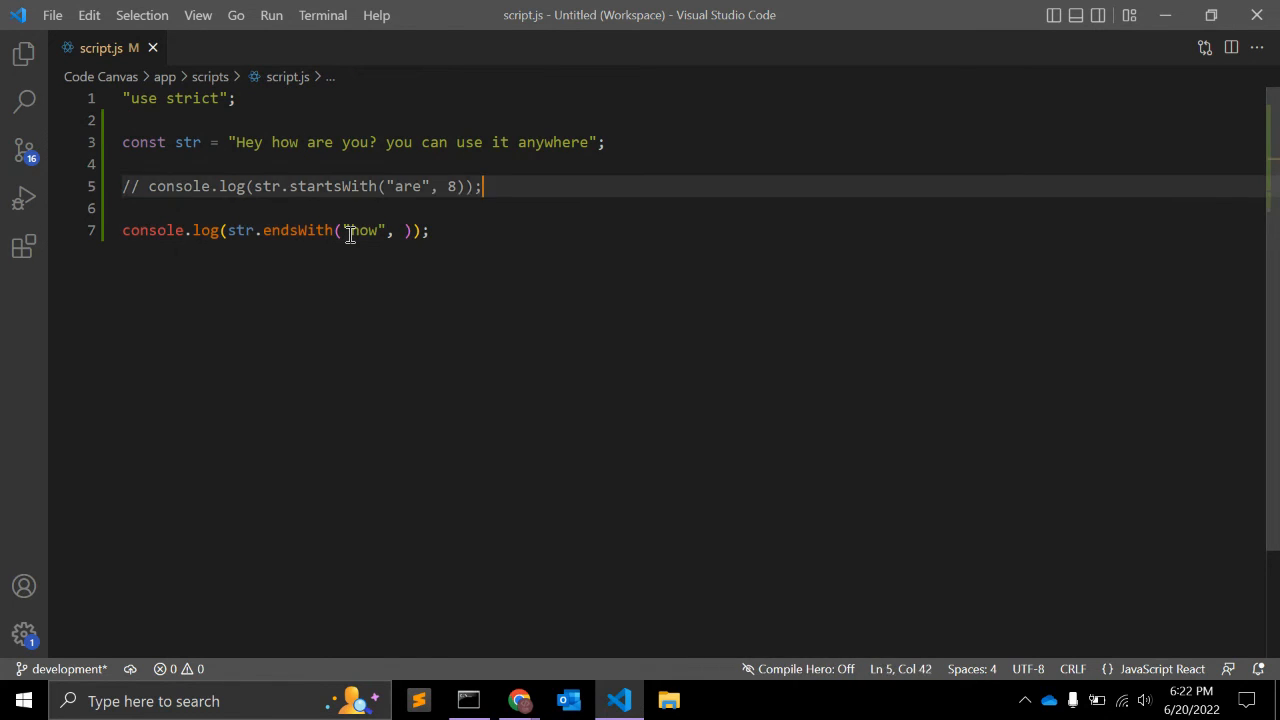
{"action": "type", "text": "7"}
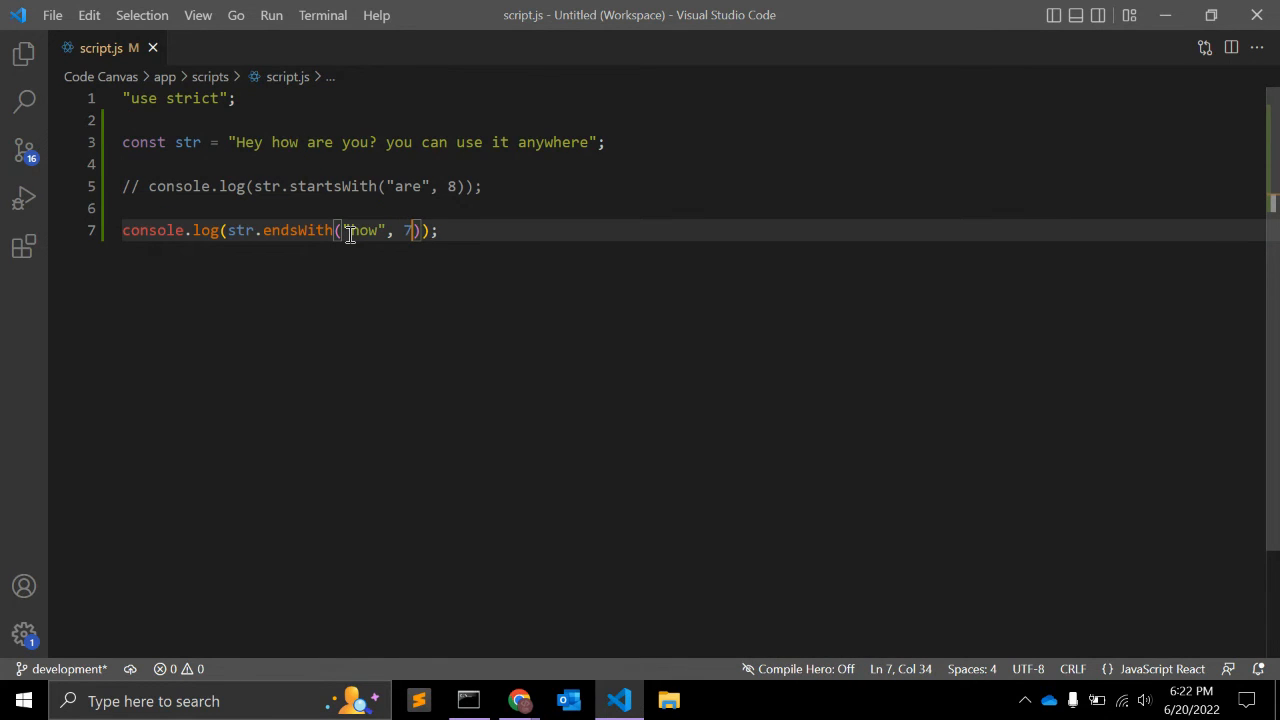
{"action": "left_click", "coordinate": [519, 700]}
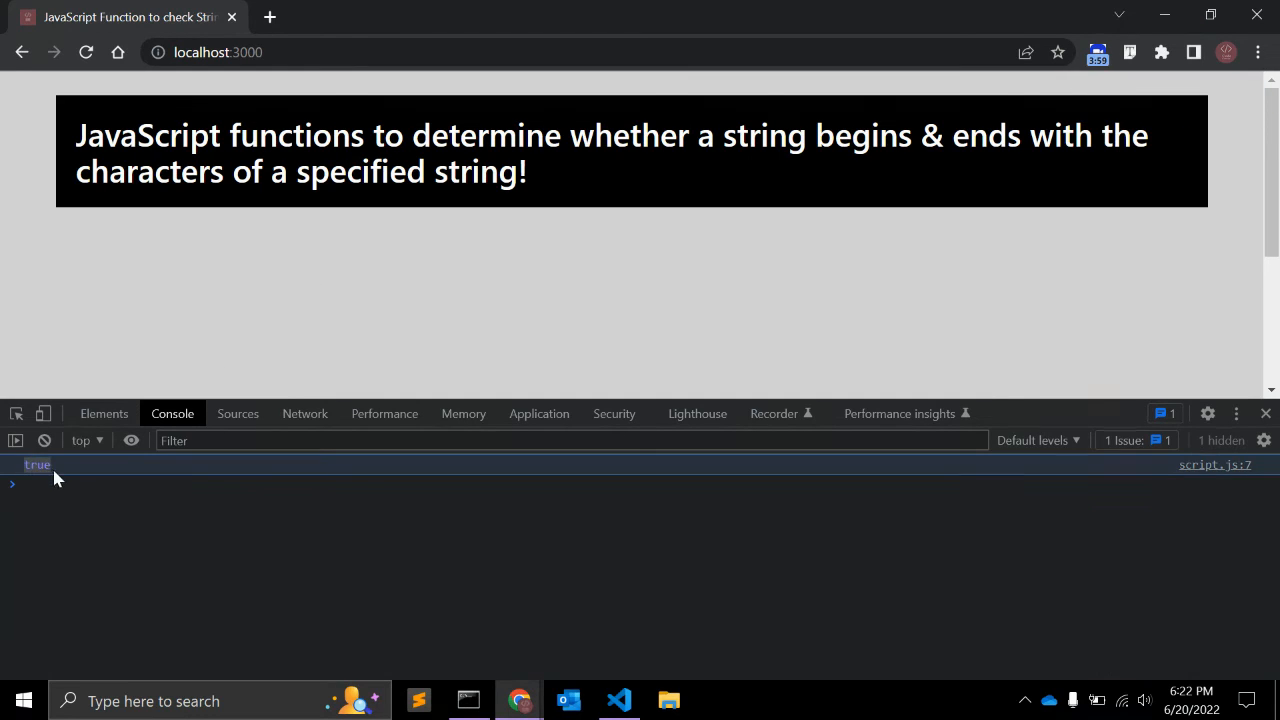
{"action": "left_click", "coordinate": [619, 700]}
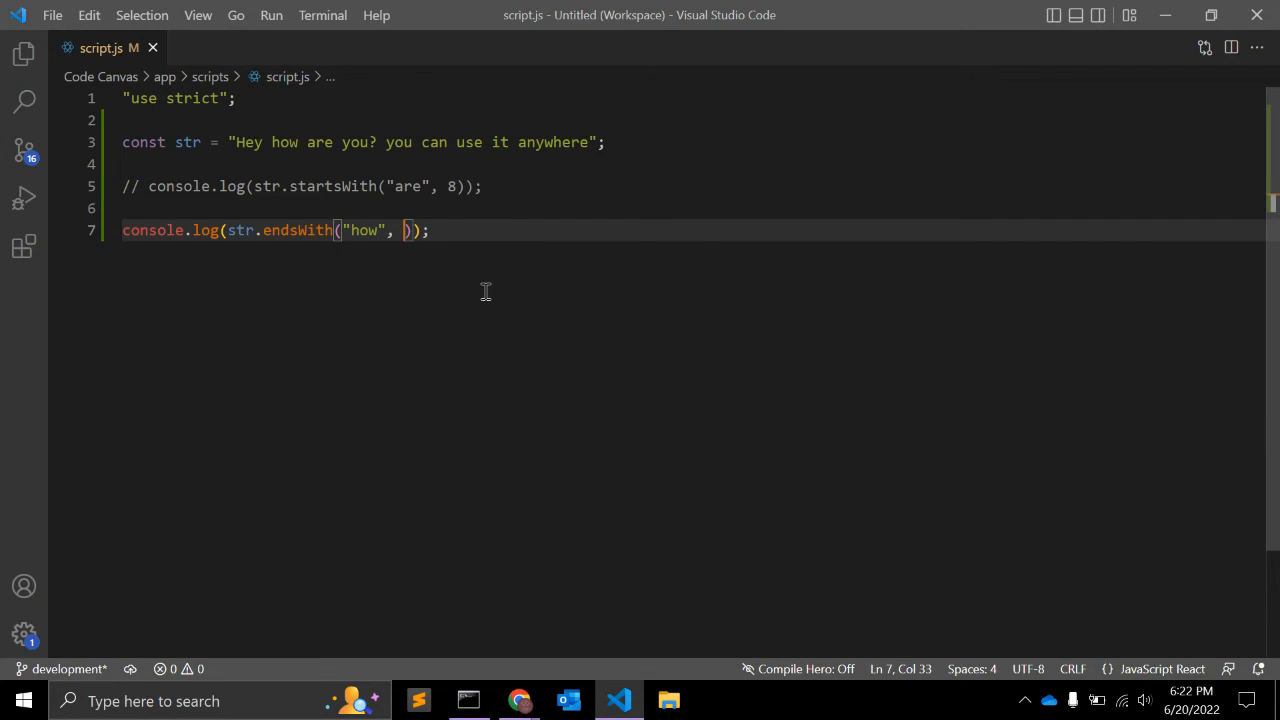
{"action": "left_click", "coordinate": [519, 700]}
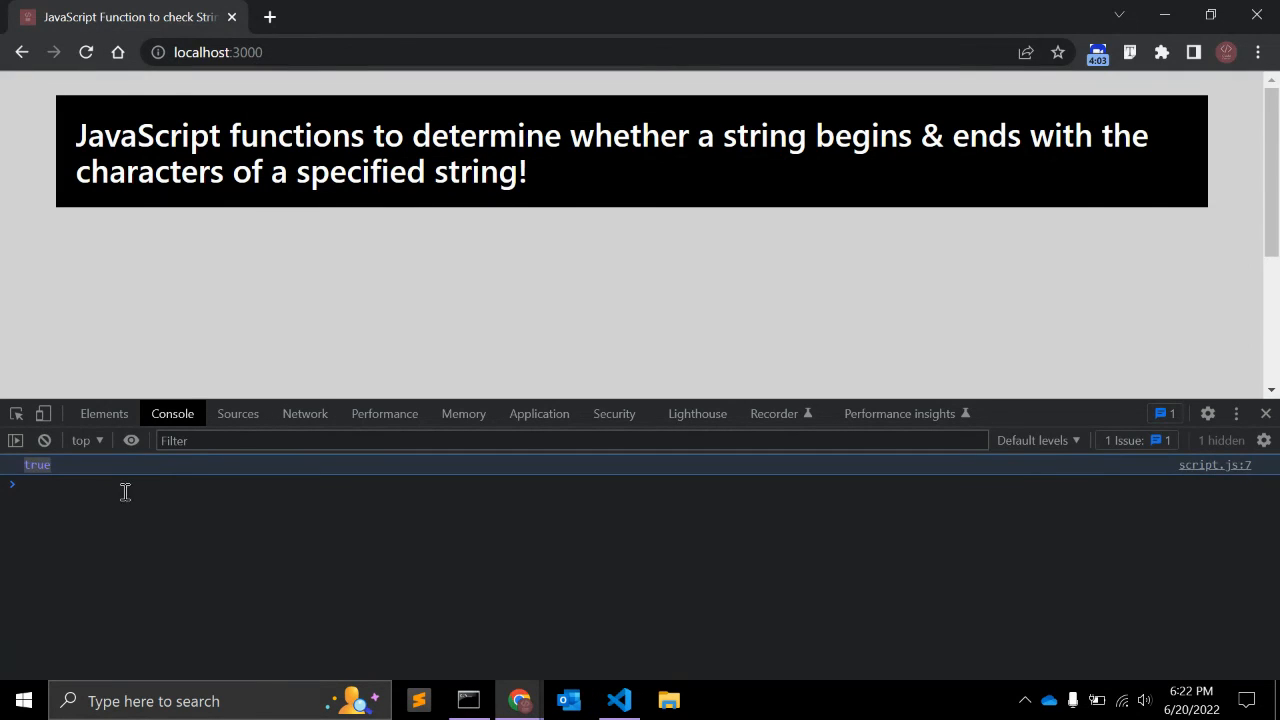
{"action": "left_click", "coordinate": [619, 700]}
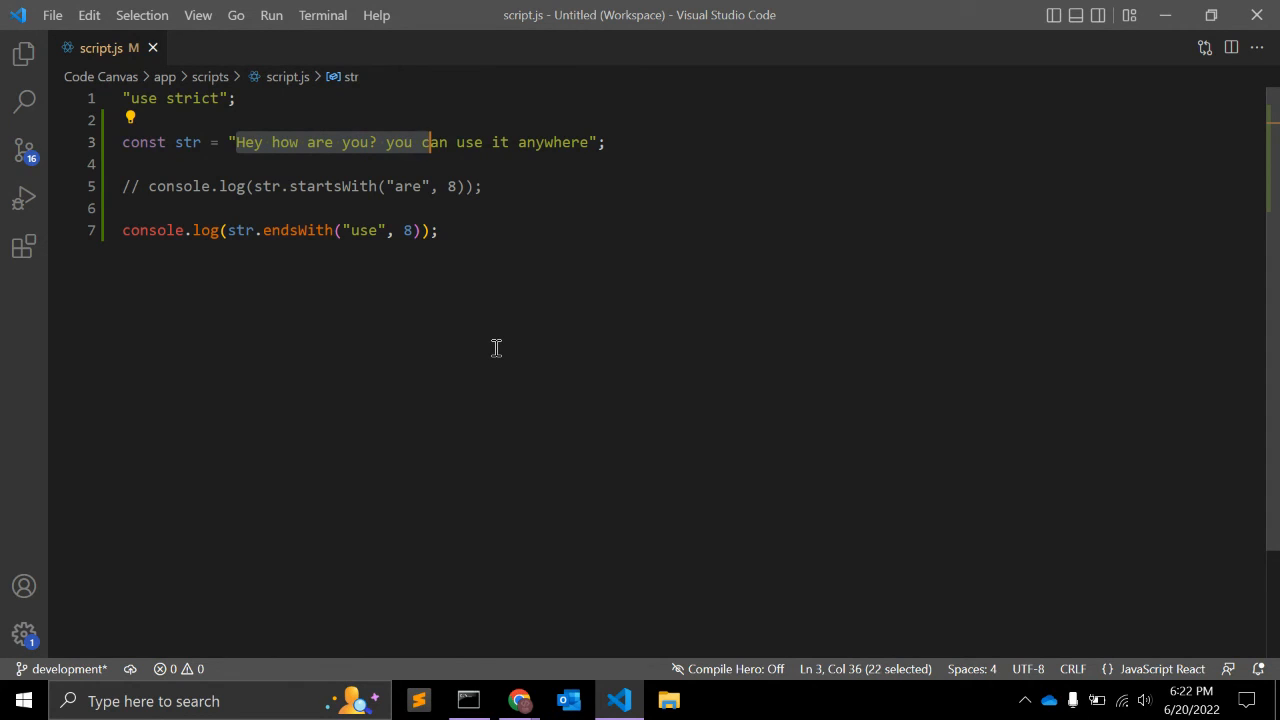
Count characters up to "use" for endsWith("use", 27) and preview the demo page in Chrome.
{"action": "key", "text": "shift+right"}
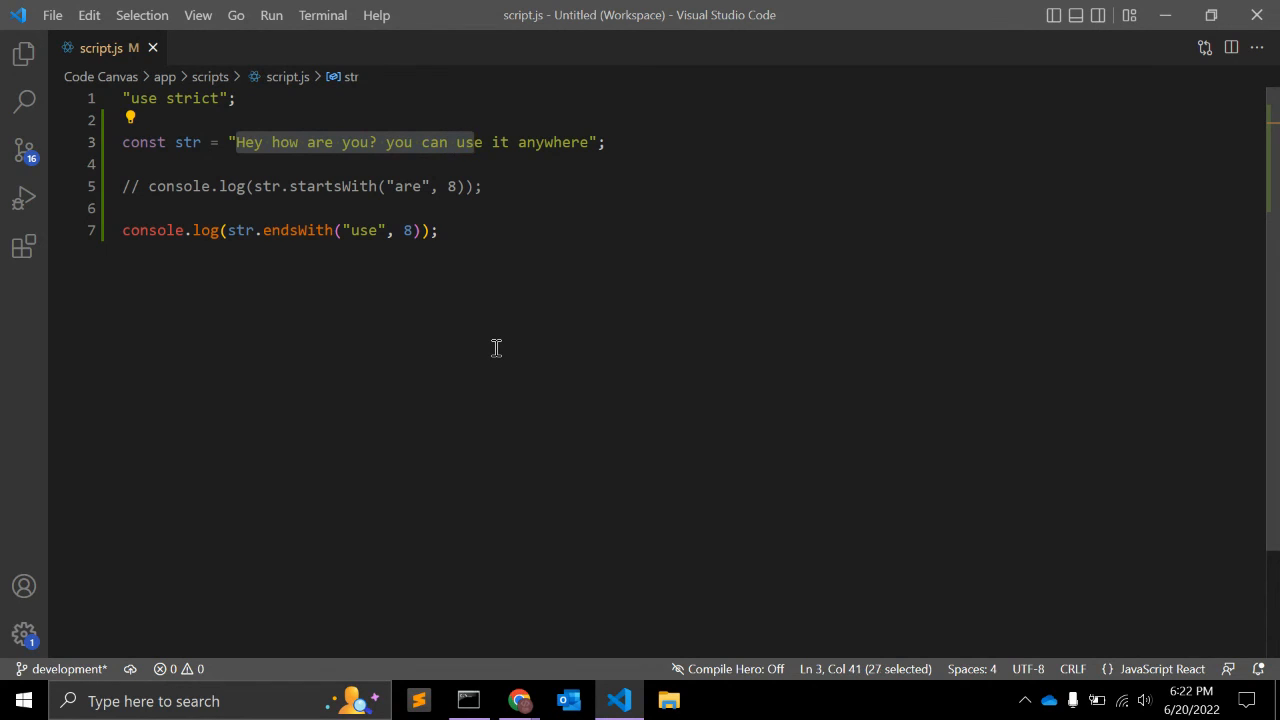
{"action": "left_click", "coordinate": [438, 230]}
{"action": "type", "text": "2"}
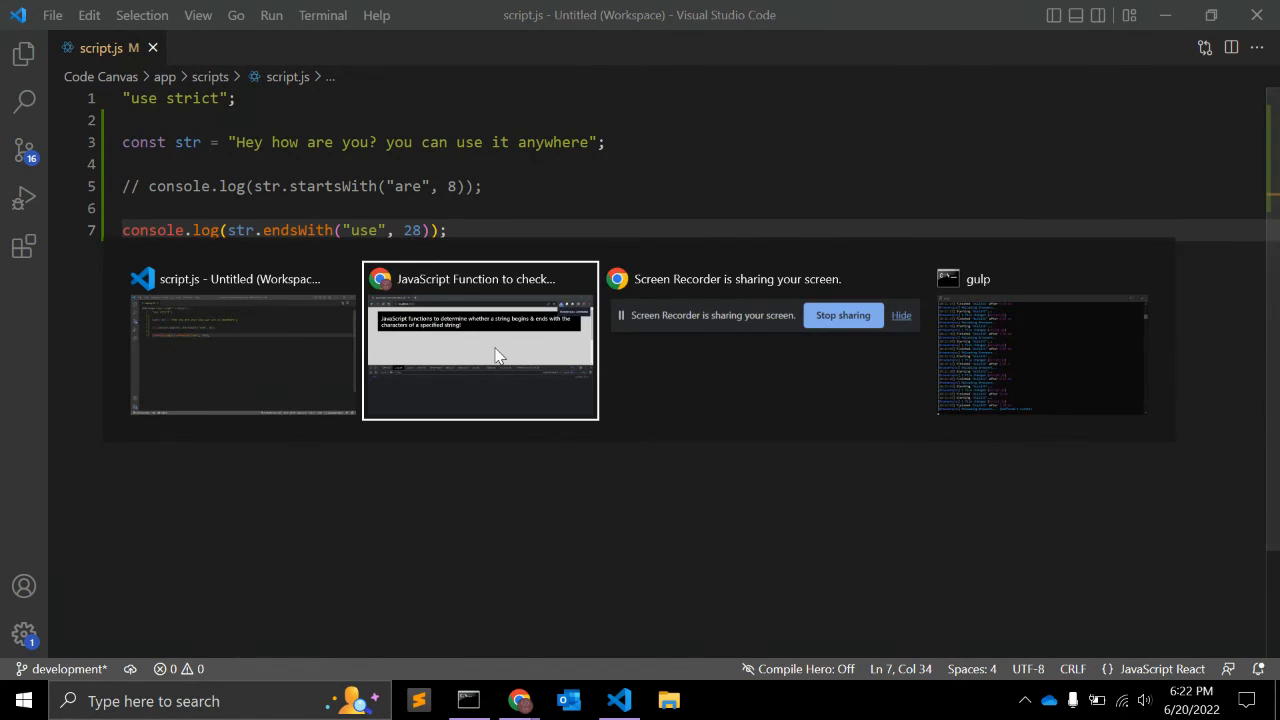
{"action": "left_click", "coordinate": [480, 340]}
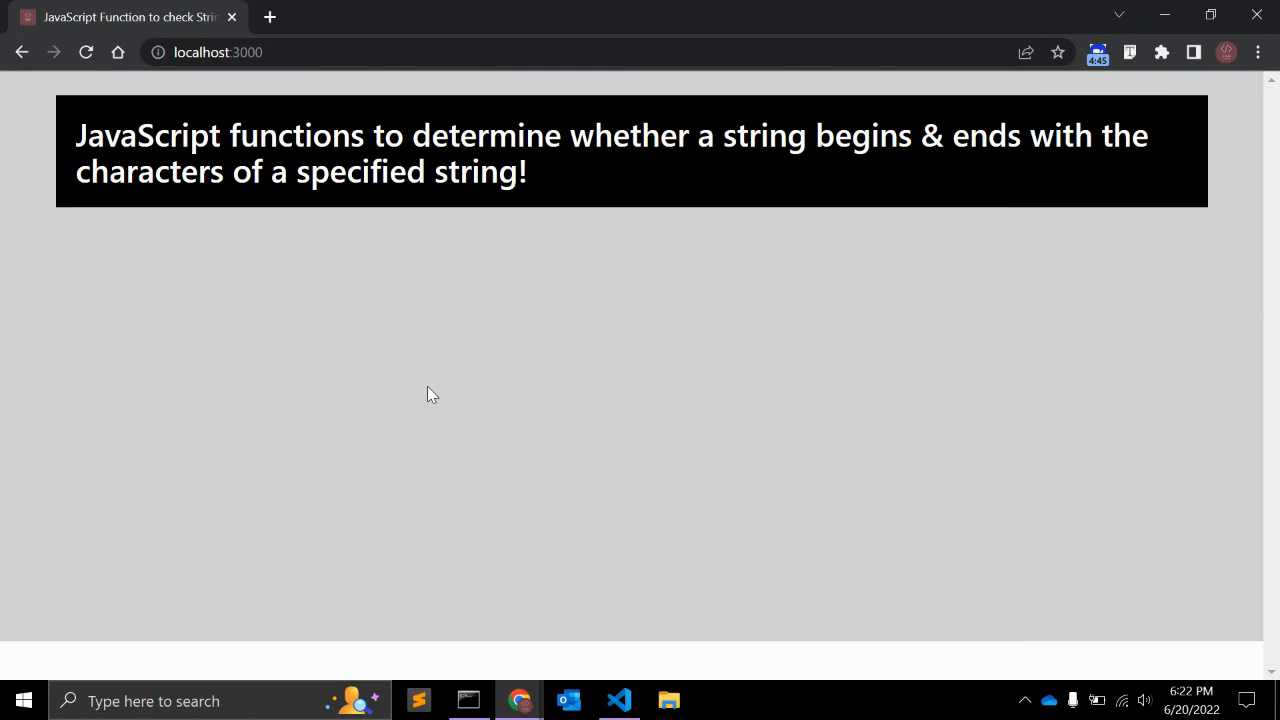
{"action": "left_click", "coordinate": [619, 700]}
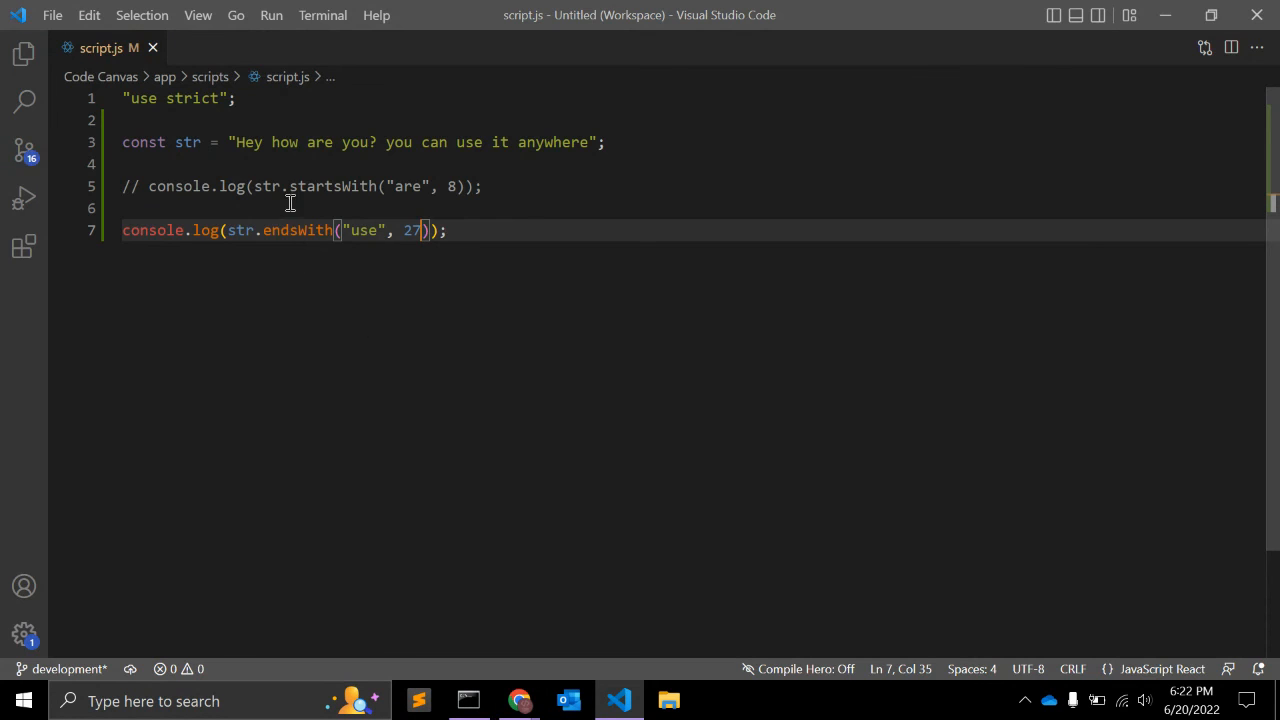
{"action": "double_click", "coordinate": [297, 230]}
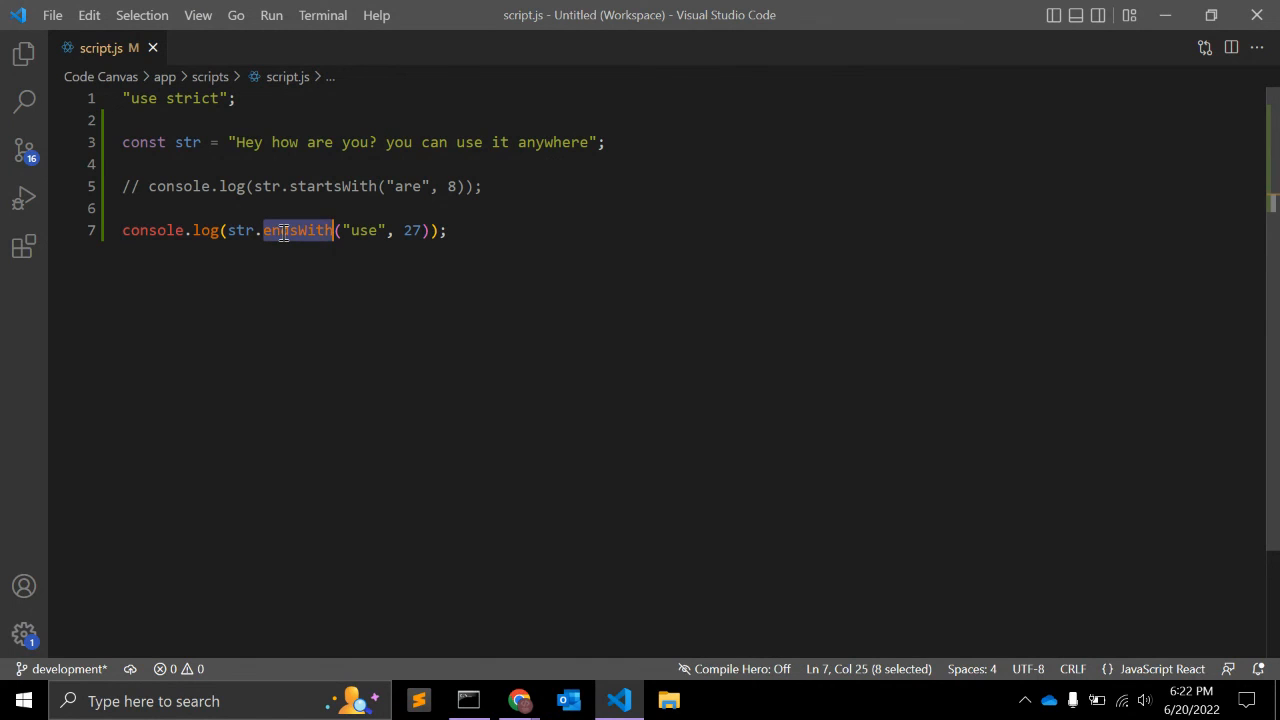
Comment out the endsWith("use", 27) log and bring up the demo page in Chrome.
{"action": "key", "text": "ctrl+/"}
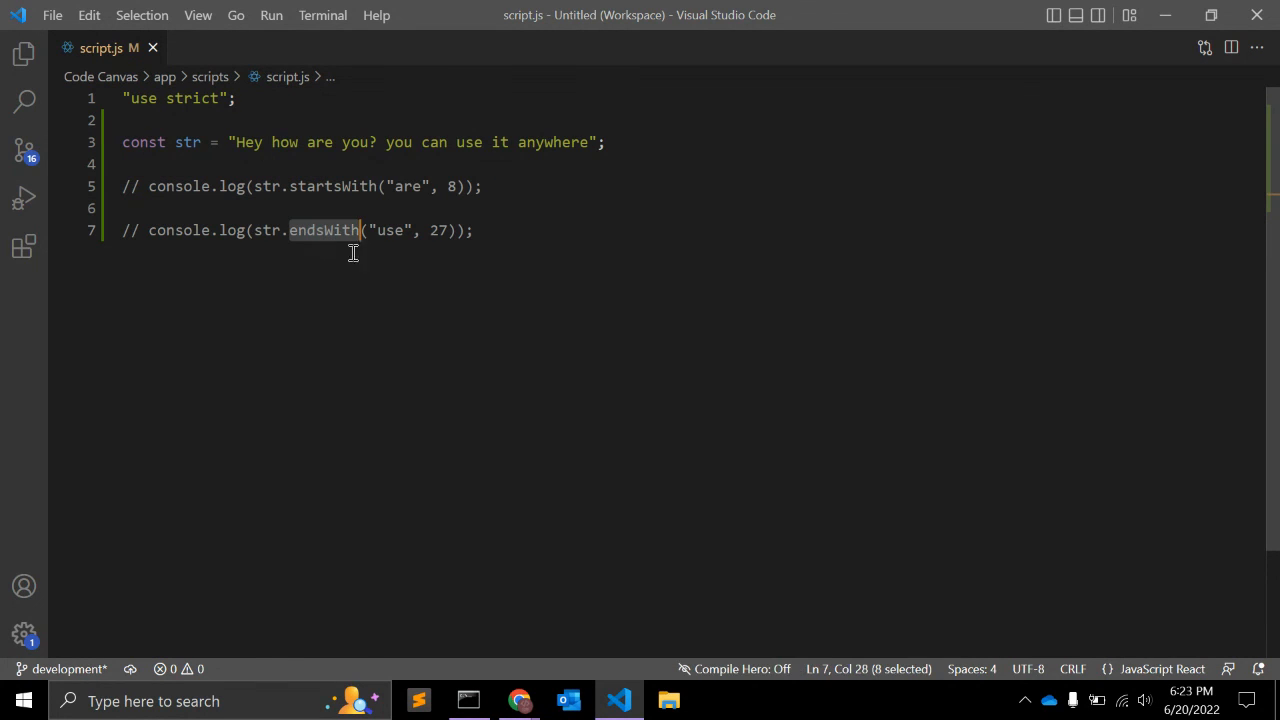
{"action": "double_click", "coordinate": [437, 230]}
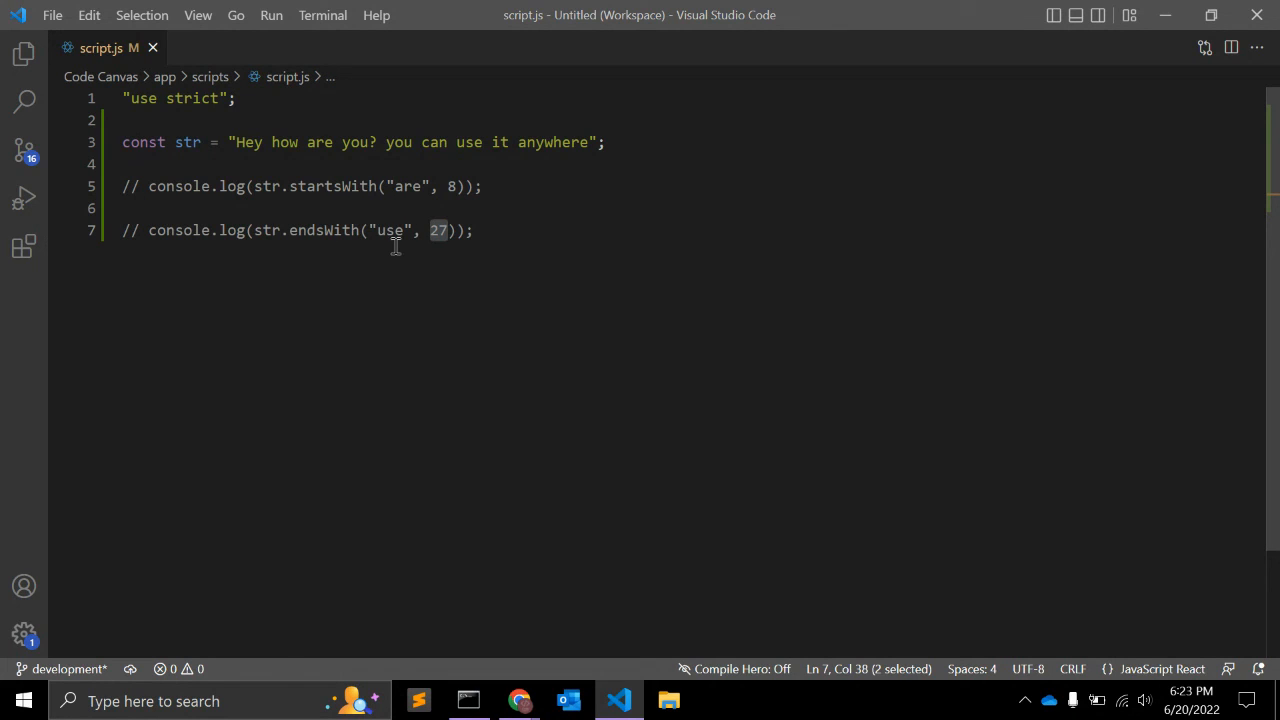
{"action": "double_click", "coordinate": [389, 230]}
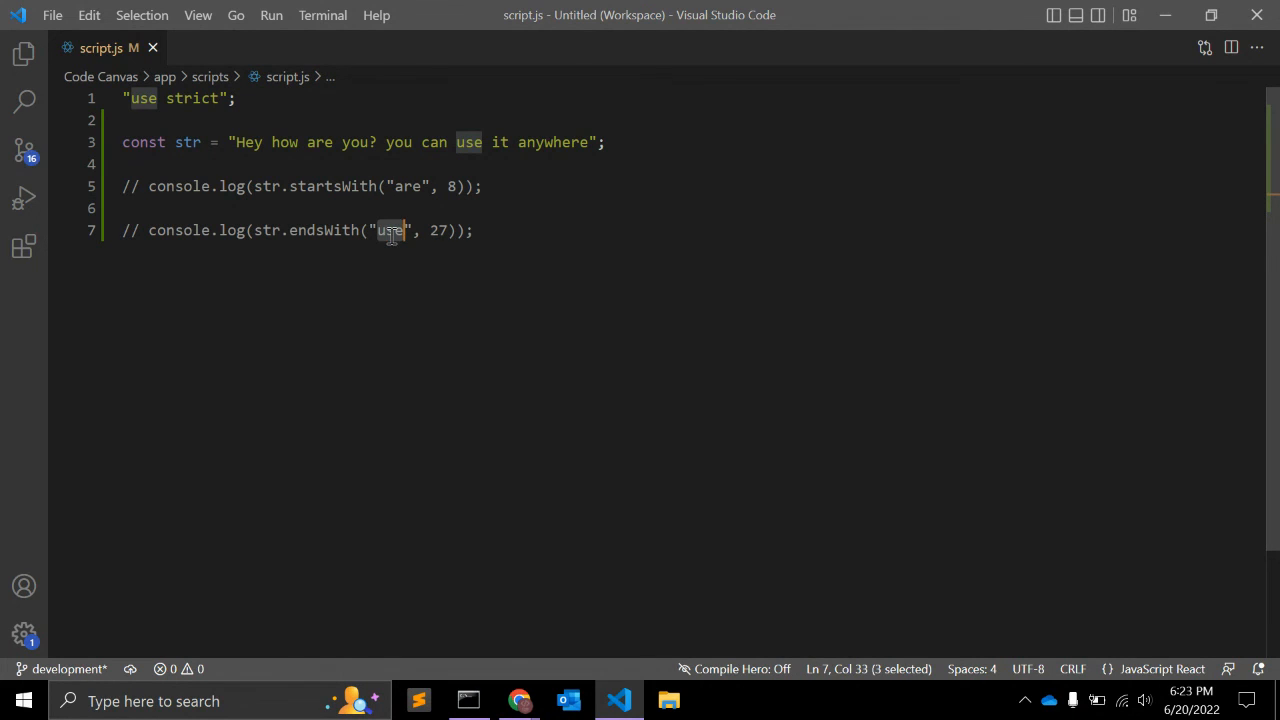
{"action": "key", "text": "alt+tab"}
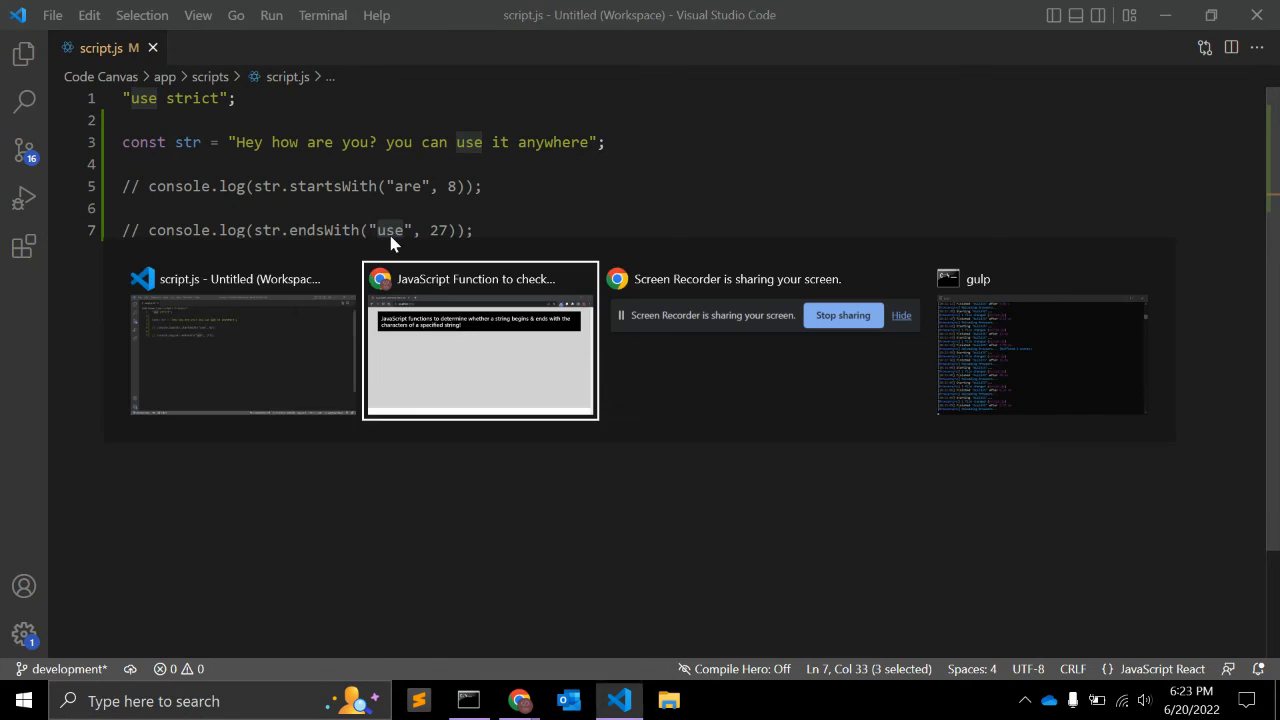
{"action": "left_click", "coordinate": [480, 340]}
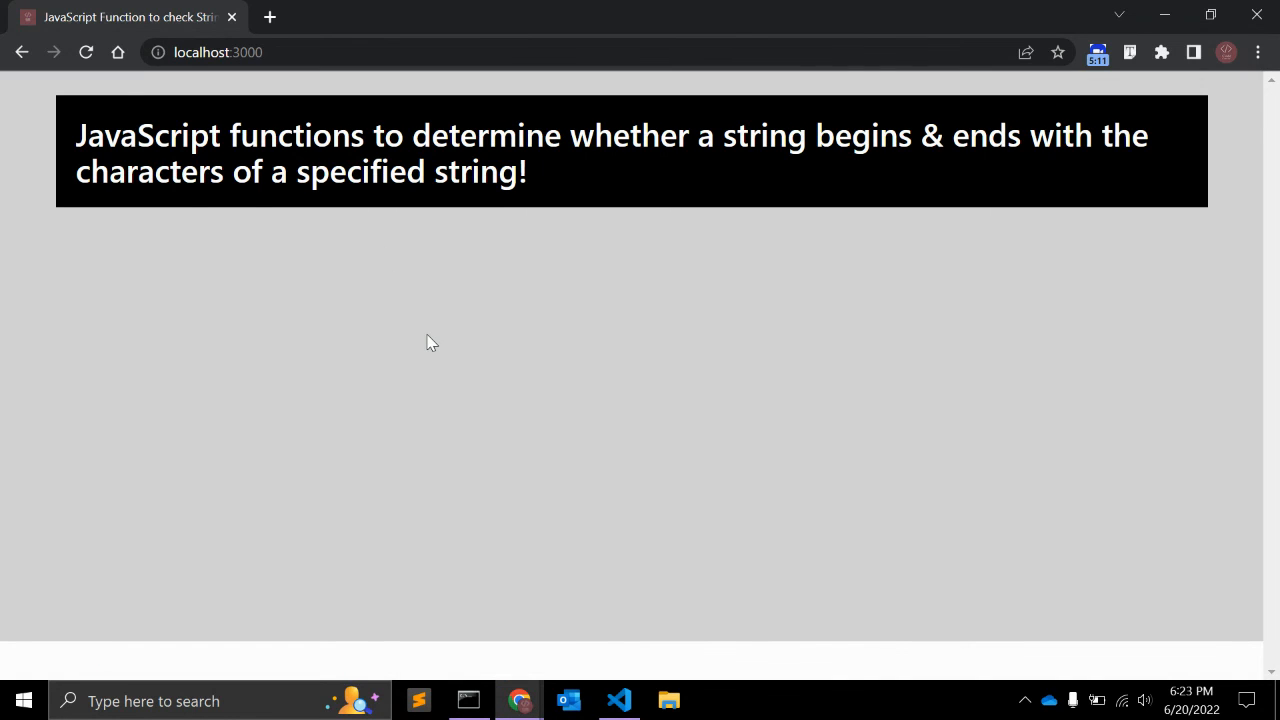